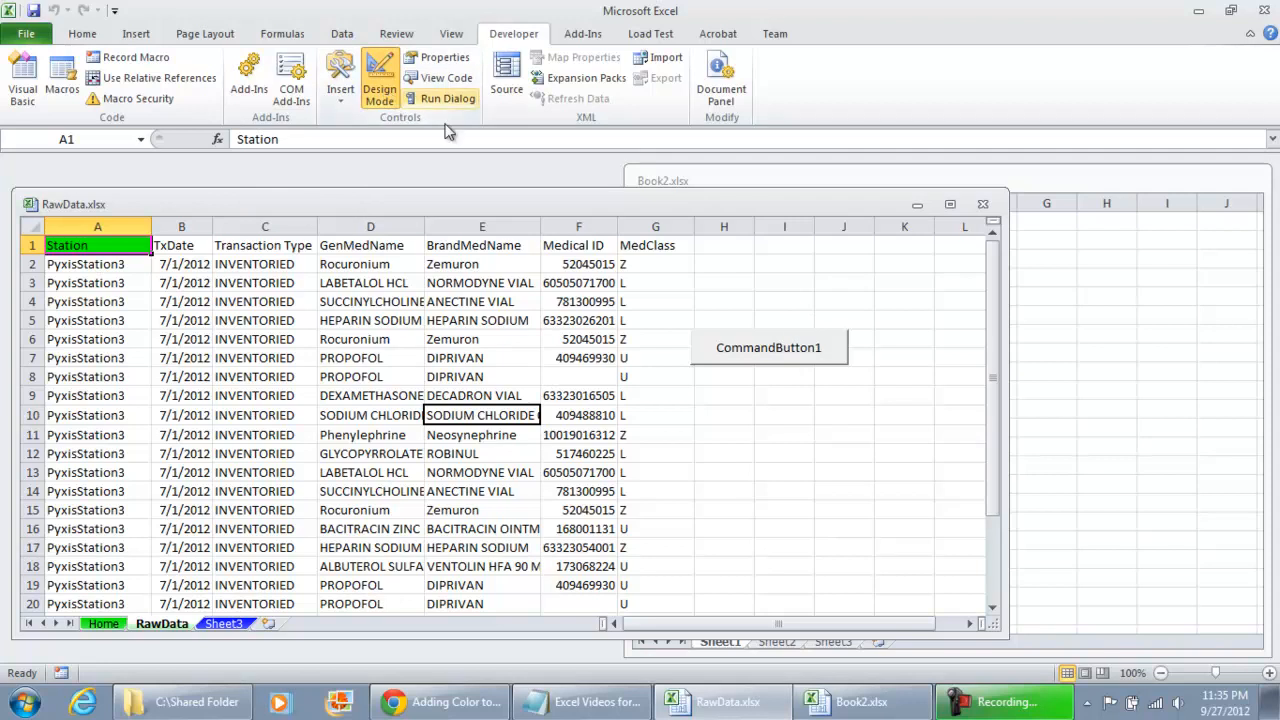
- Generate CommandButton1's empty Click procedure in the VBA editor and return to the worksheet
{"action": "double_click", "coordinate": [768, 348]}
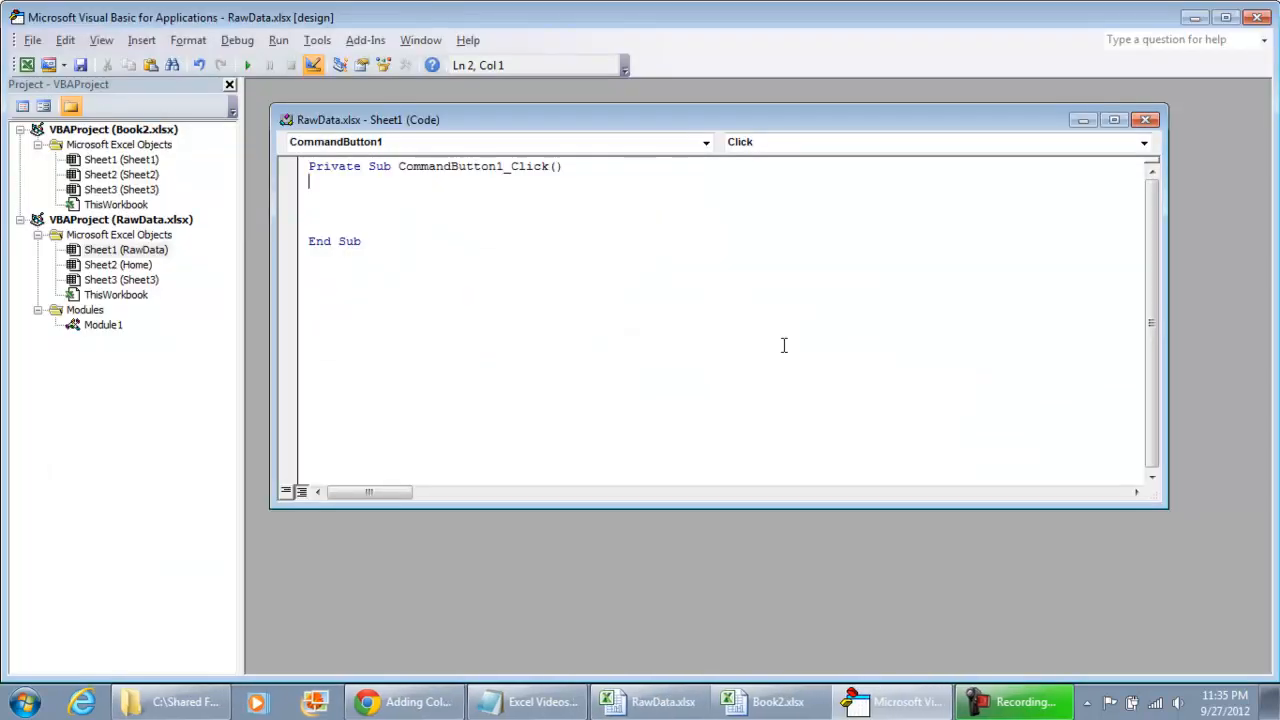
{"action": "left_click", "coordinate": [648, 700]}
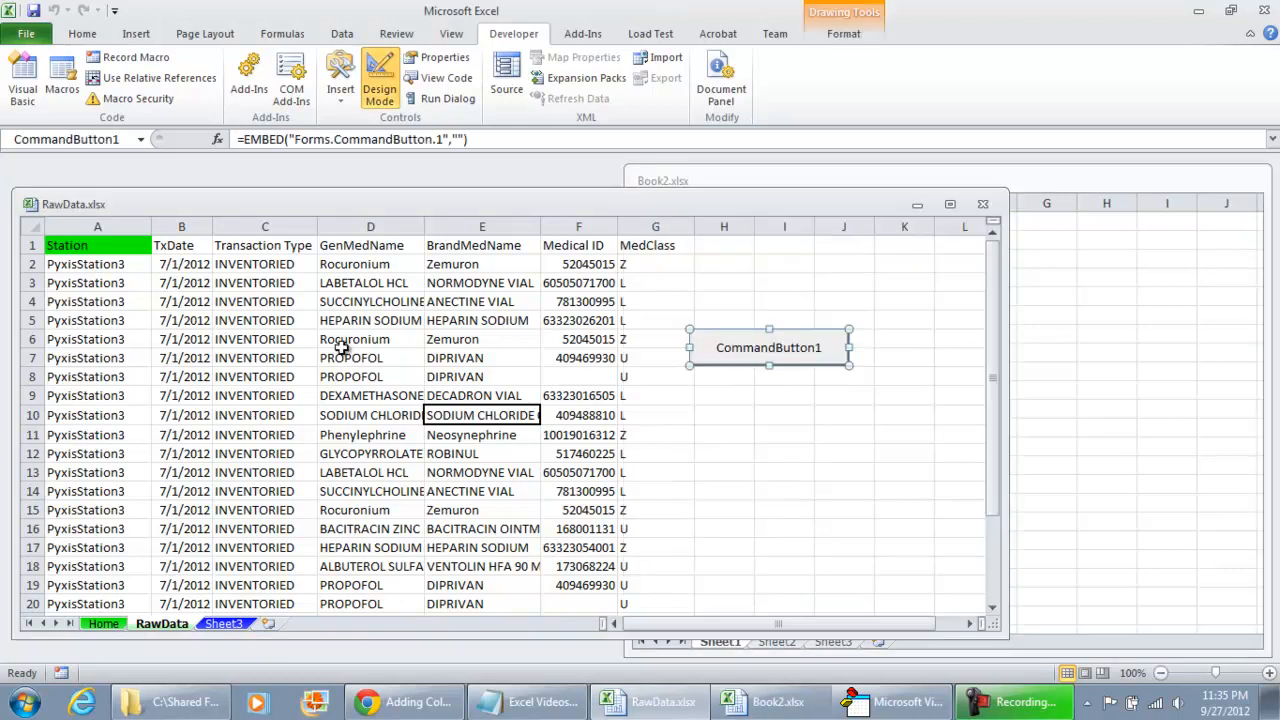
{"action": "mouse_move", "coordinate": [84, 600]}
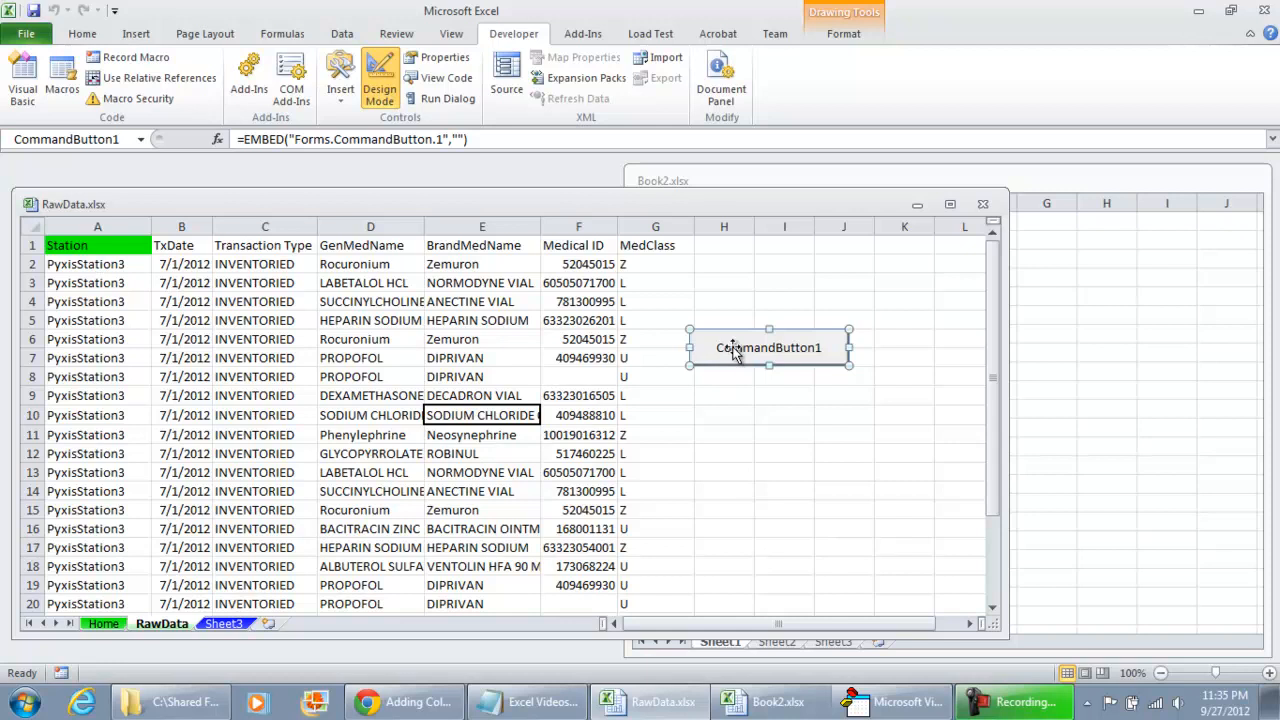
- Reopen the Click procedure and review the RawData project's sheet objects RawData, Home and Sheet3
{"action": "double_click", "coordinate": [768, 348]}
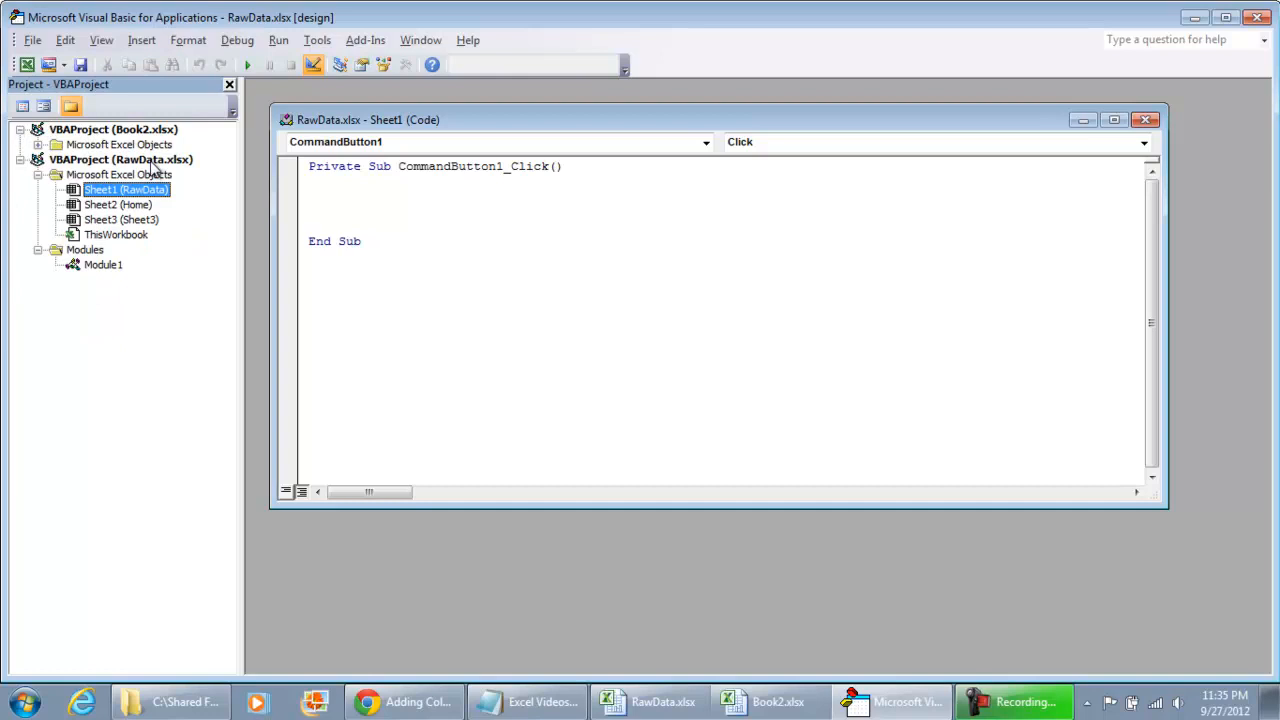
{"action": "left_click", "coordinate": [120, 160]}
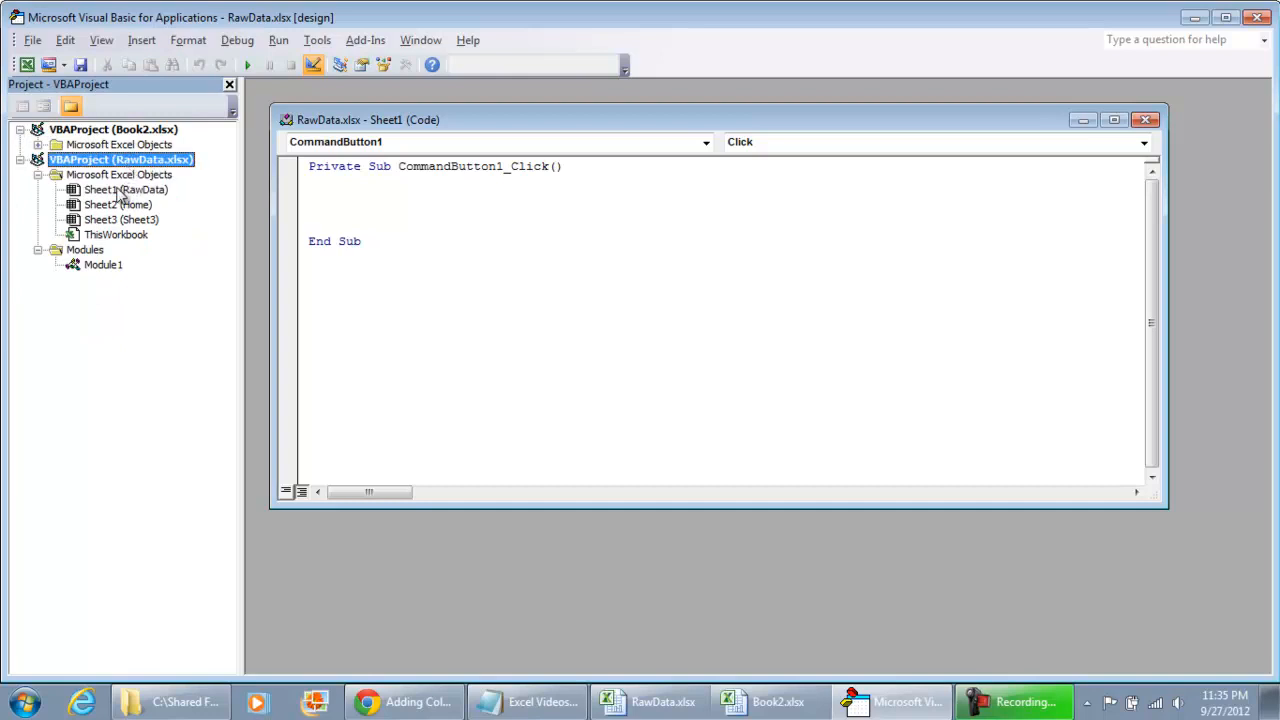
{"action": "left_click", "coordinate": [124, 188]}
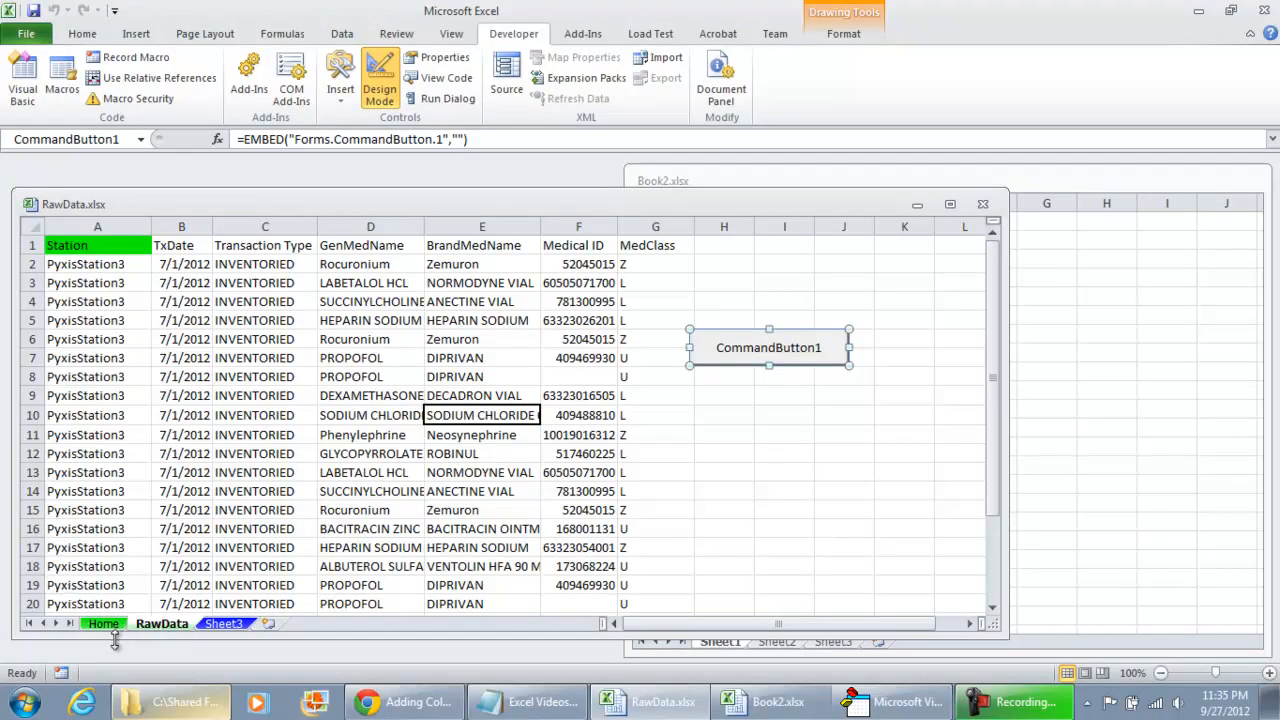
{"action": "left_click", "coordinate": [104, 624]}
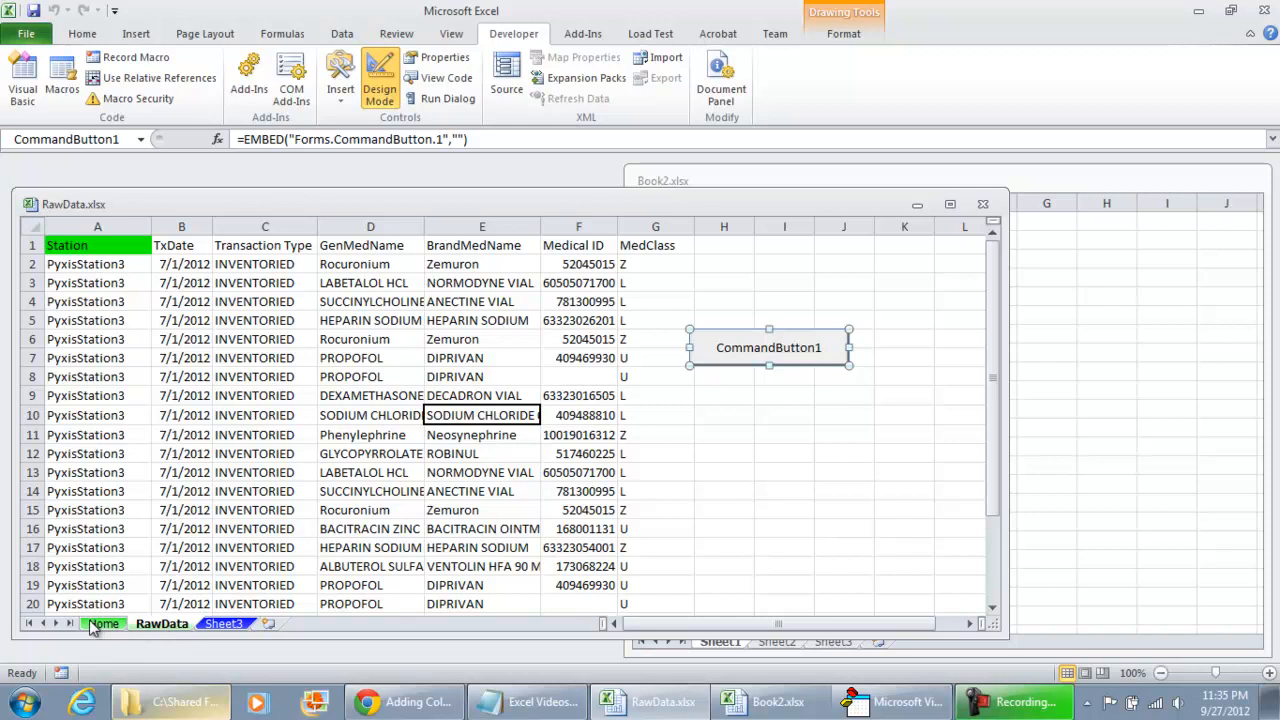
{"action": "double_click", "coordinate": [768, 348]}
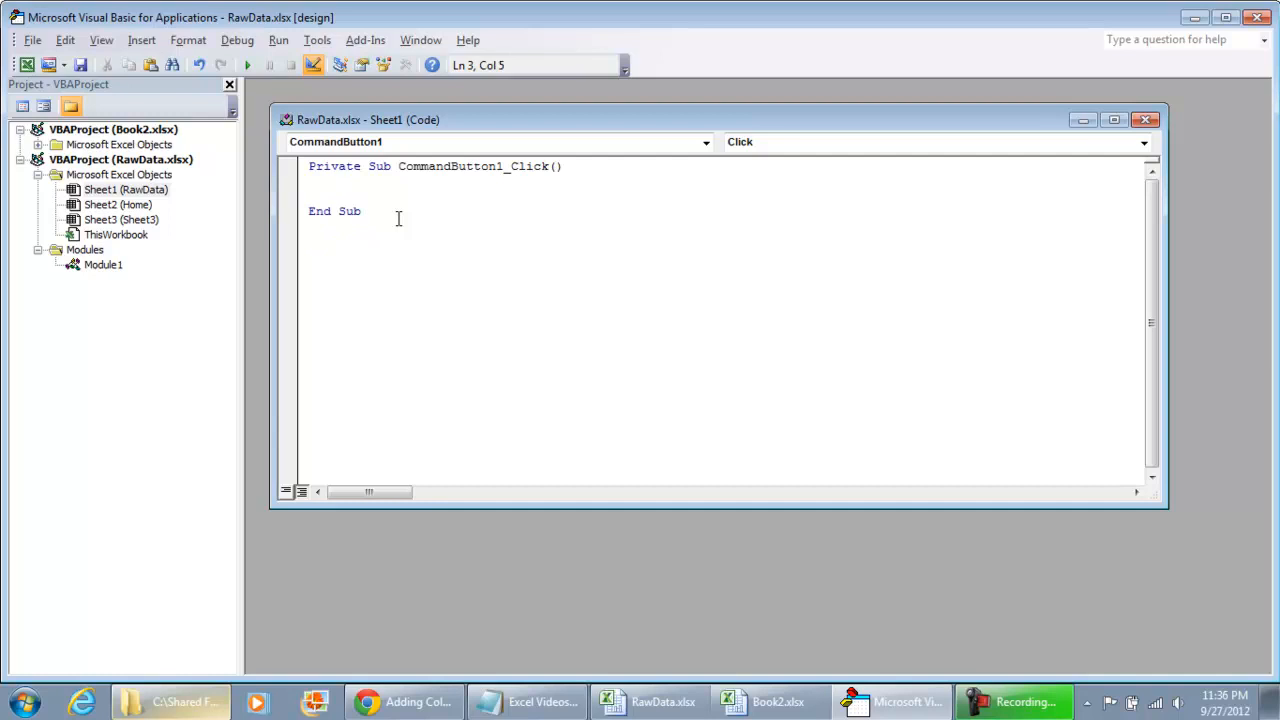
- Write Sheet1.Select in the Click sub, then check the Project Explorer to change it to Sheet2.Select
{"action": "left_click", "coordinate": [338, 196]}
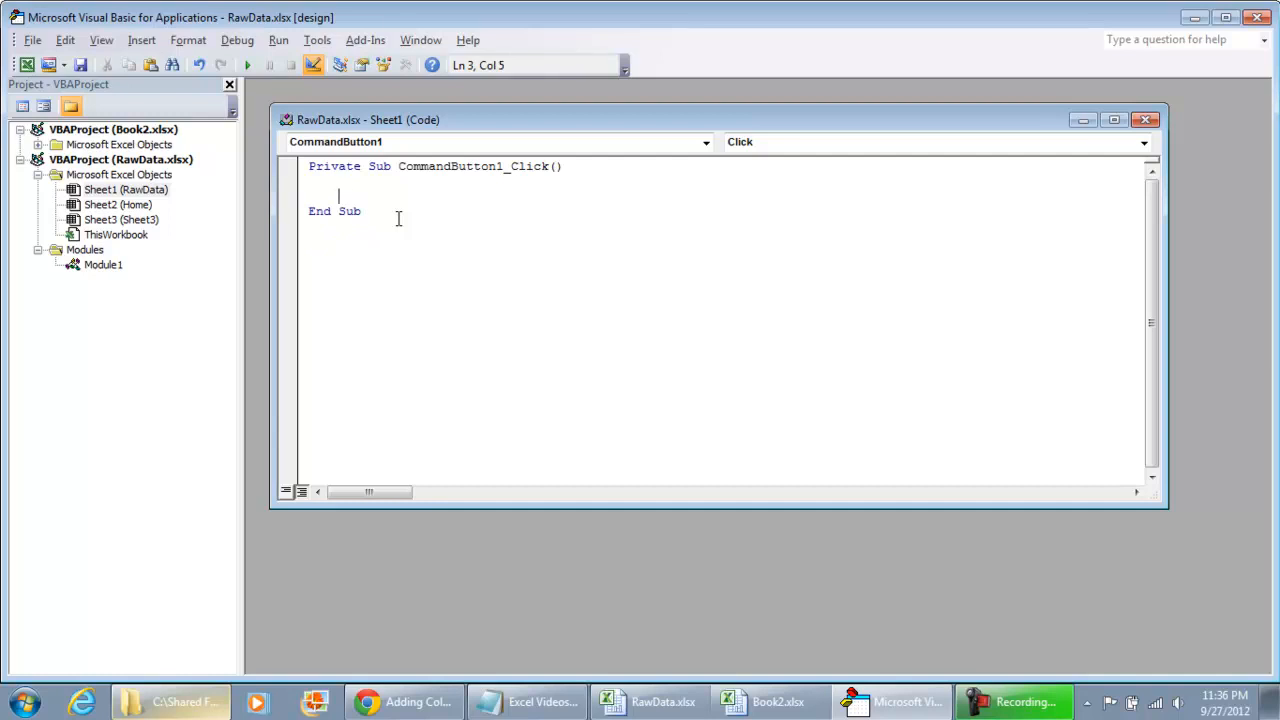
{"action": "type", "text": "Sh"}
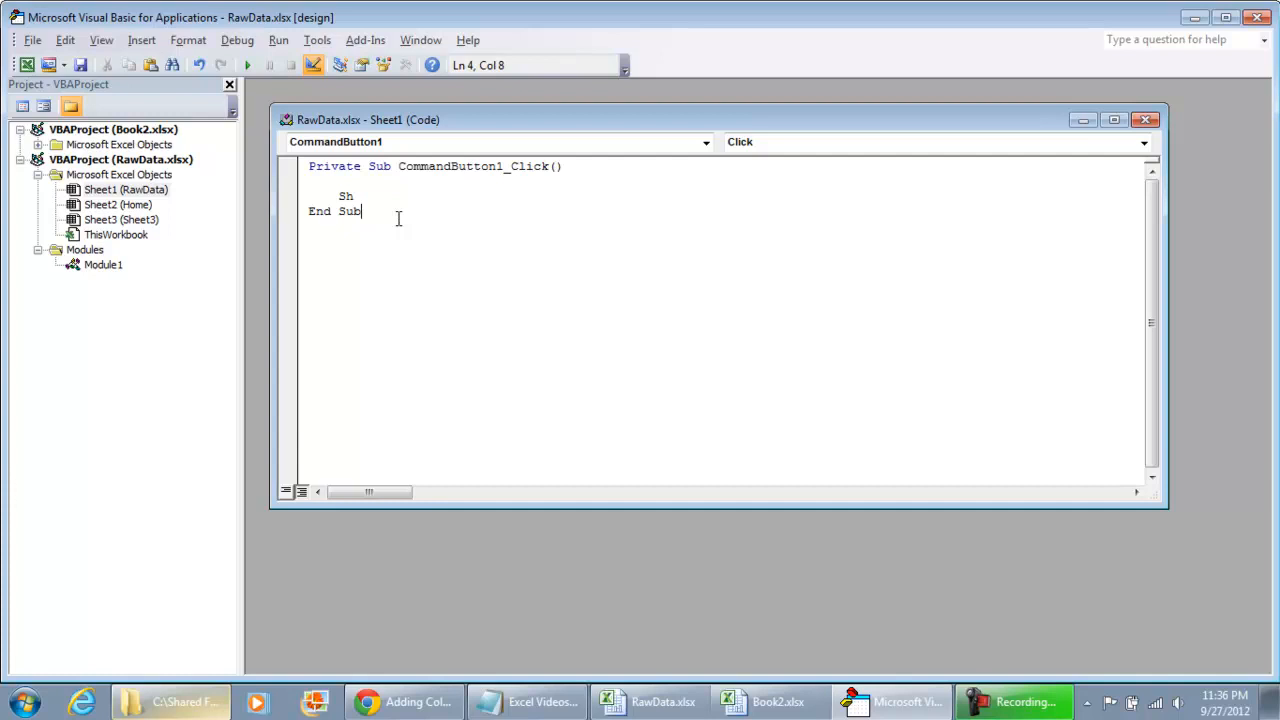
{"action": "key", "text": "Backspace"}
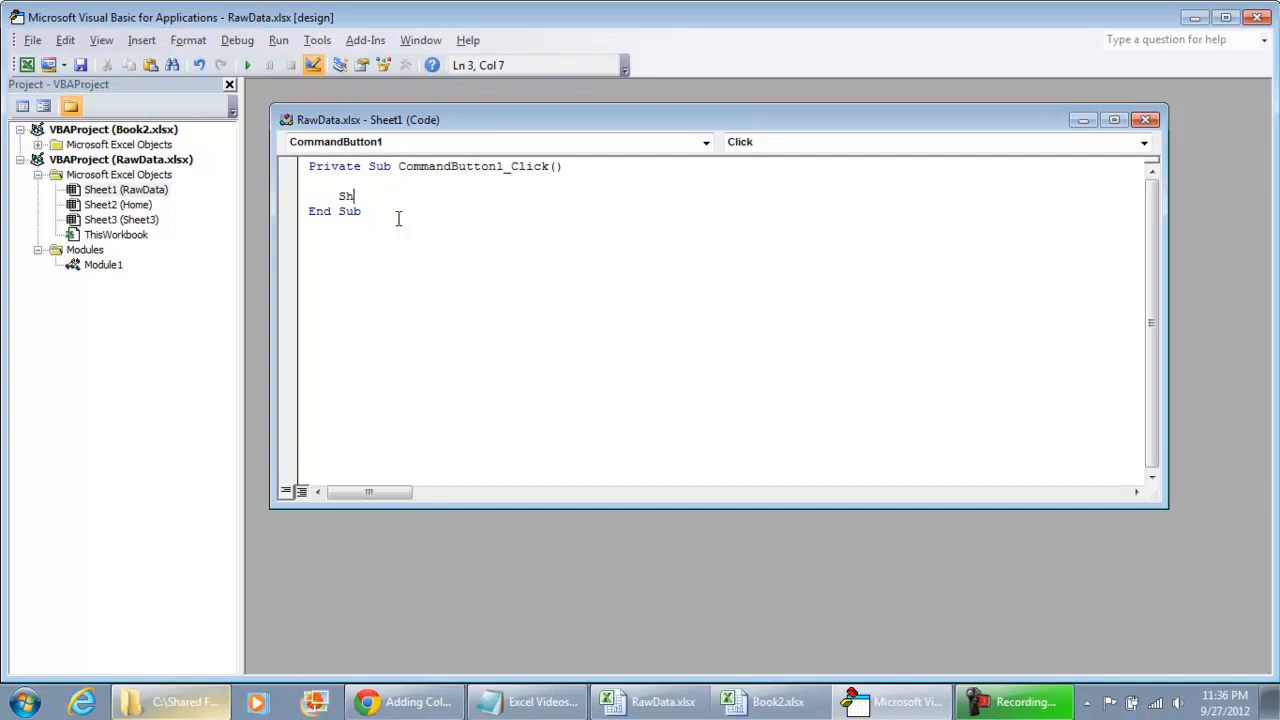
{"action": "type", "text": "eet1"}
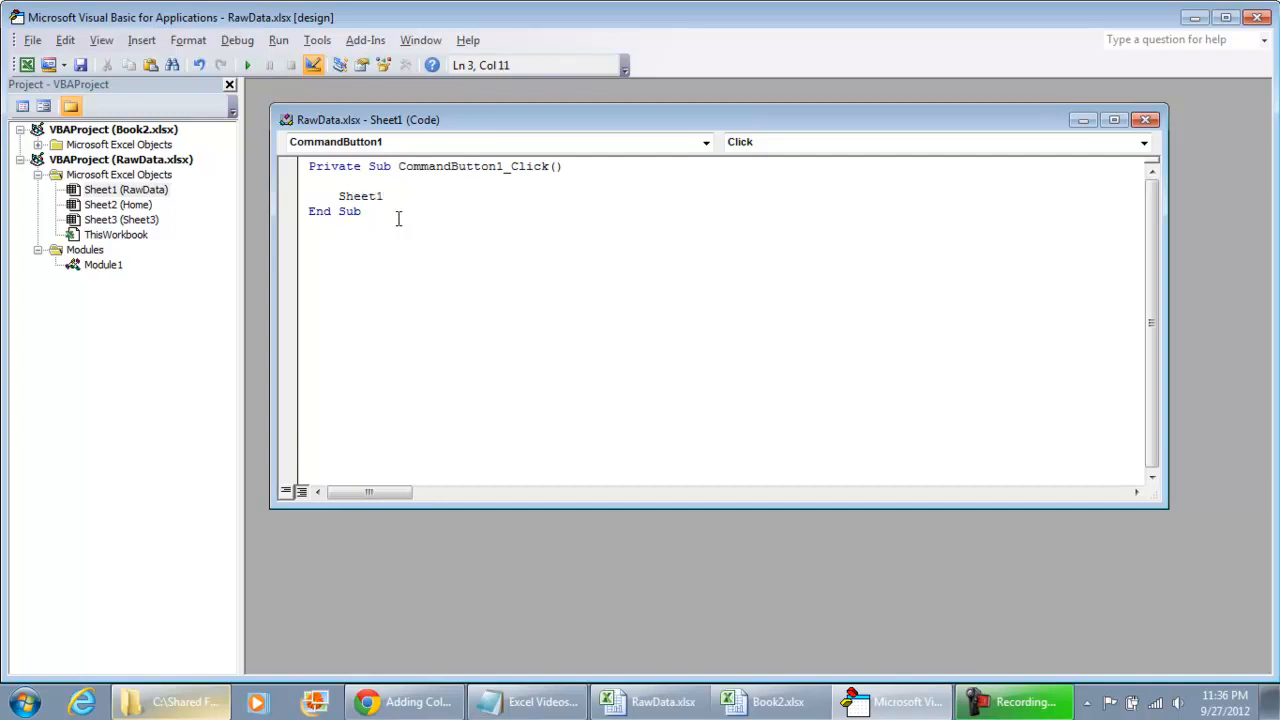
{"action": "type", "text": ".Select"}
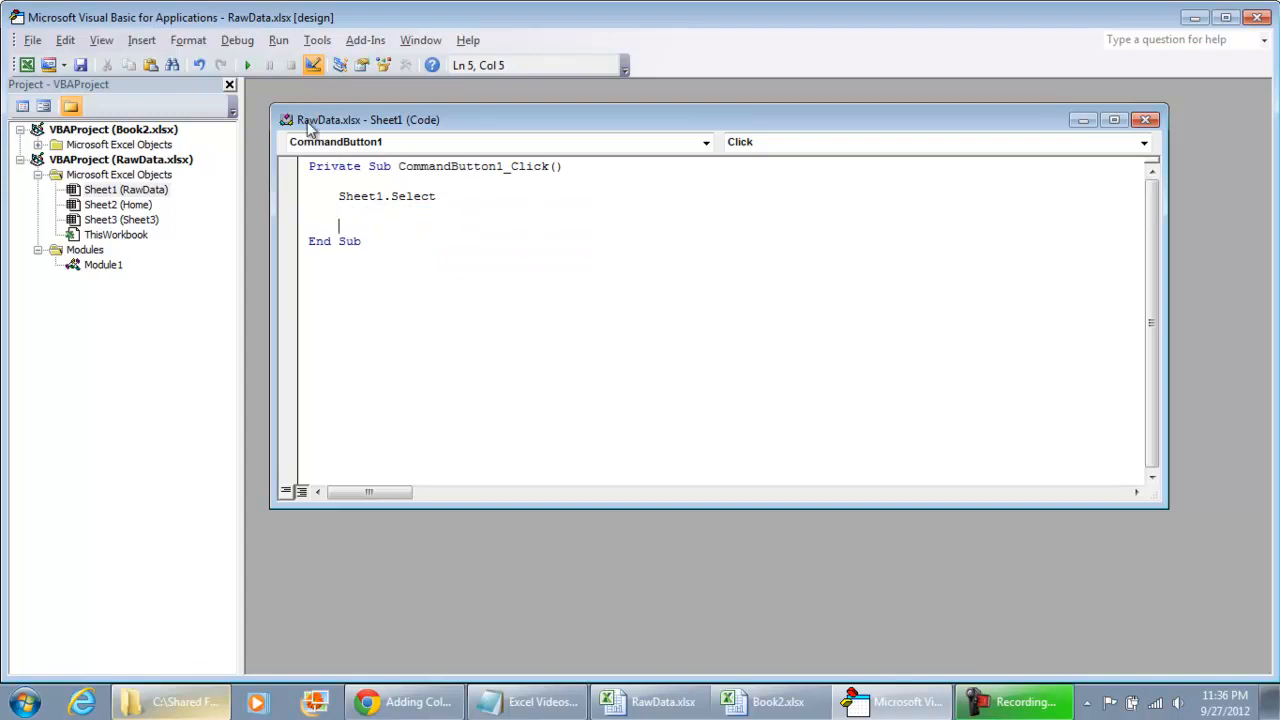
{"action": "mouse_move", "coordinate": [248, 64]}
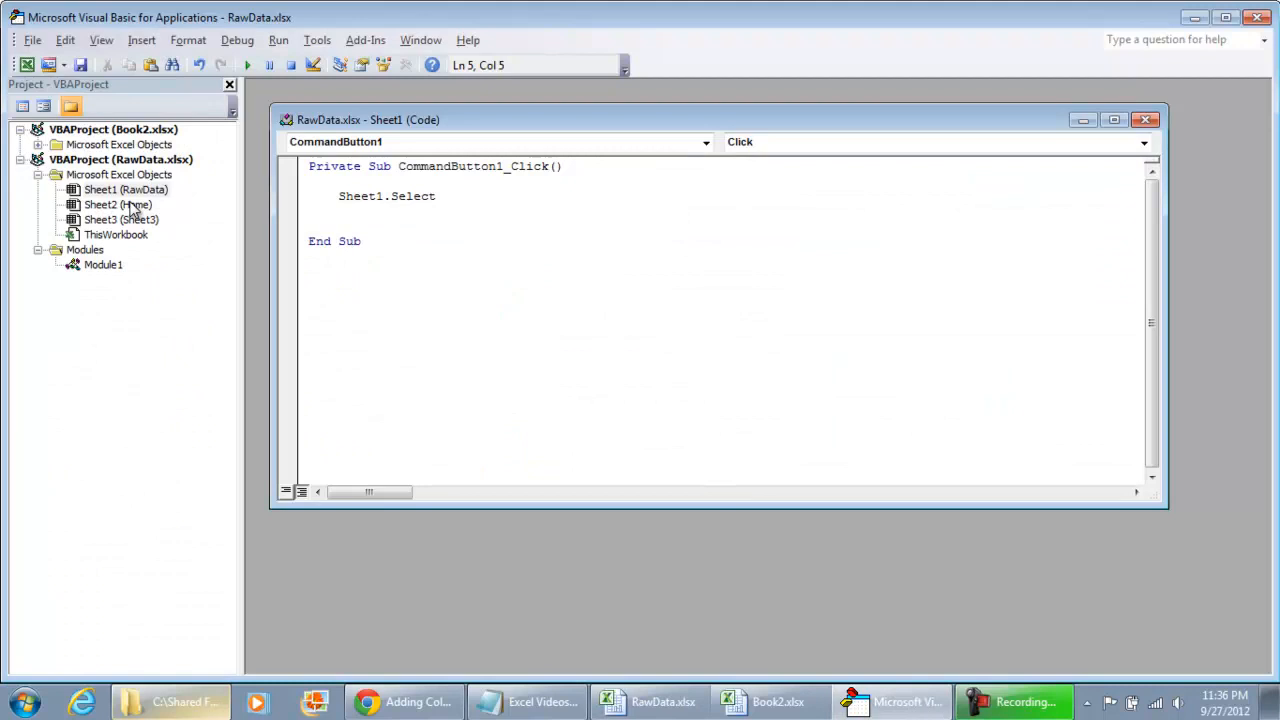
{"action": "left_click", "coordinate": [124, 188]}
{"action": "type", "text": "2"}
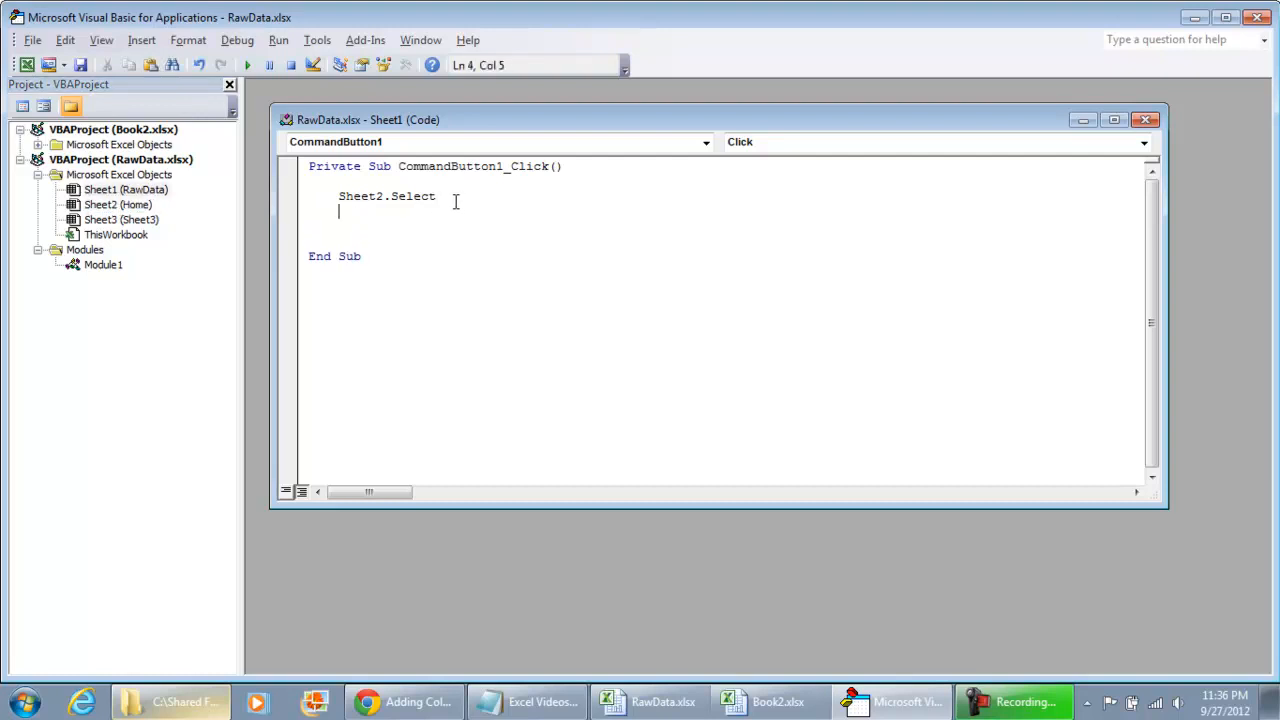
- Add a Sheets("Home").Select line and go back to the RawData sheet to test it
{"action": "type", "text": "Sheets(\""}
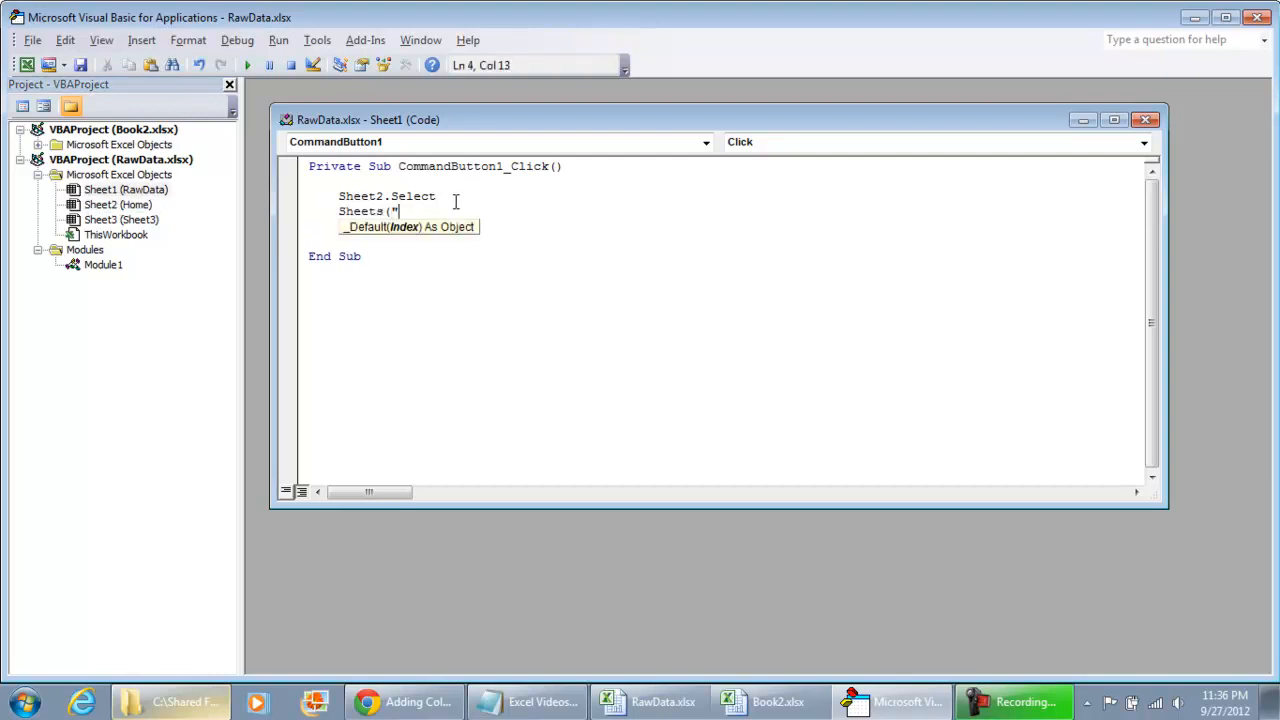
{"action": "type", "text": "Home\")."}
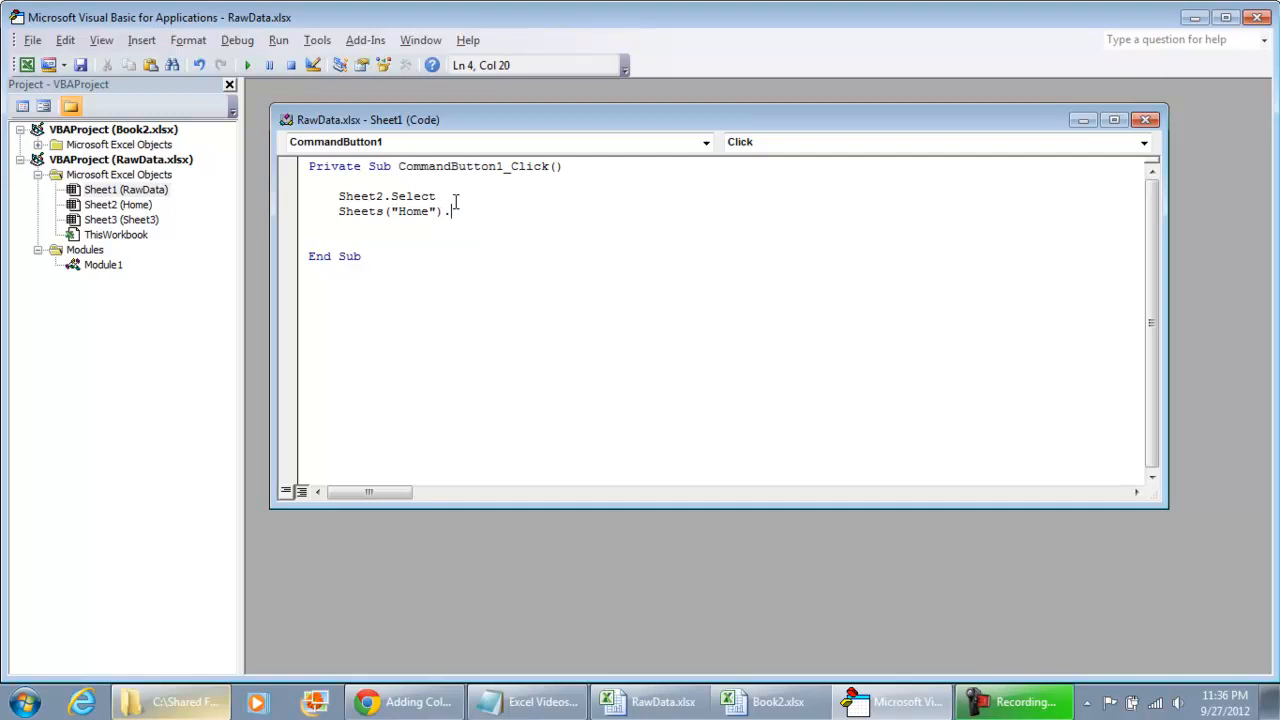
{"action": "type", "text": "Select"}
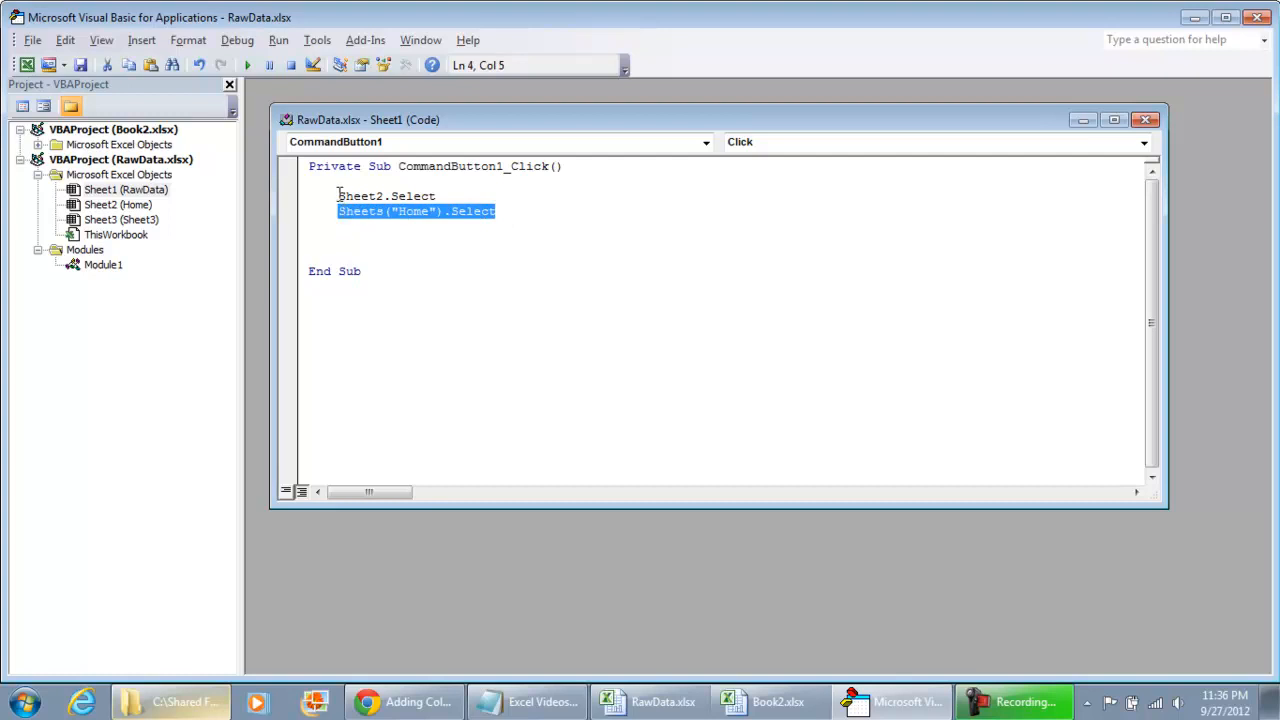
{"action": "left_click", "coordinate": [496, 212]}
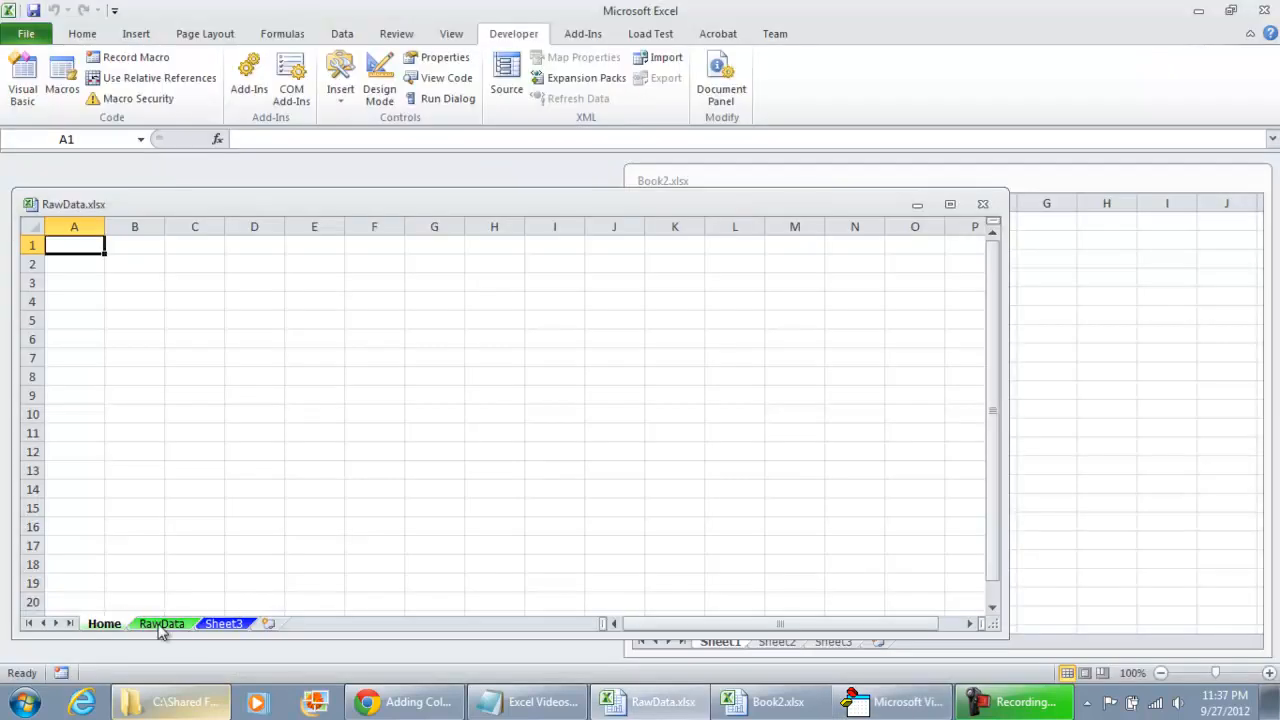
{"action": "left_click", "coordinate": [160, 624]}
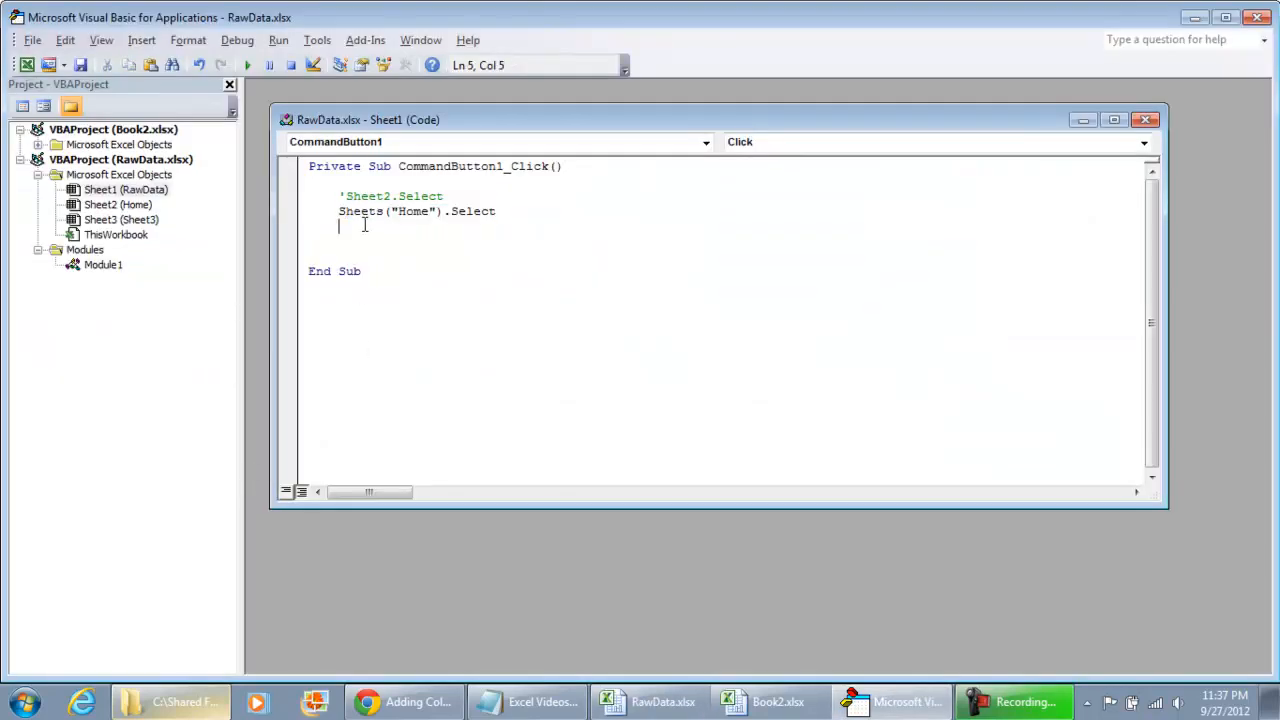
- Add a Sheets(2).Select line and comment out the earlier select statement with an apostrophe
{"action": "type", "text": "she"}
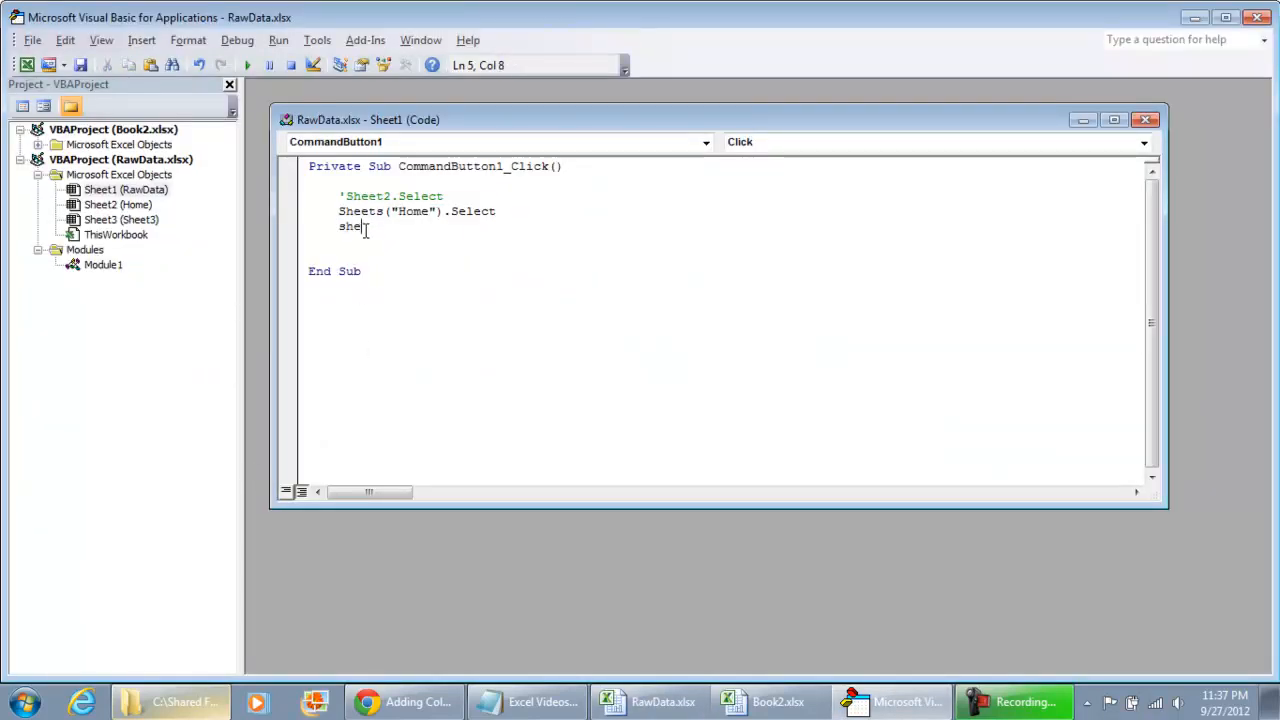
{"action": "type", "text": "ets("}
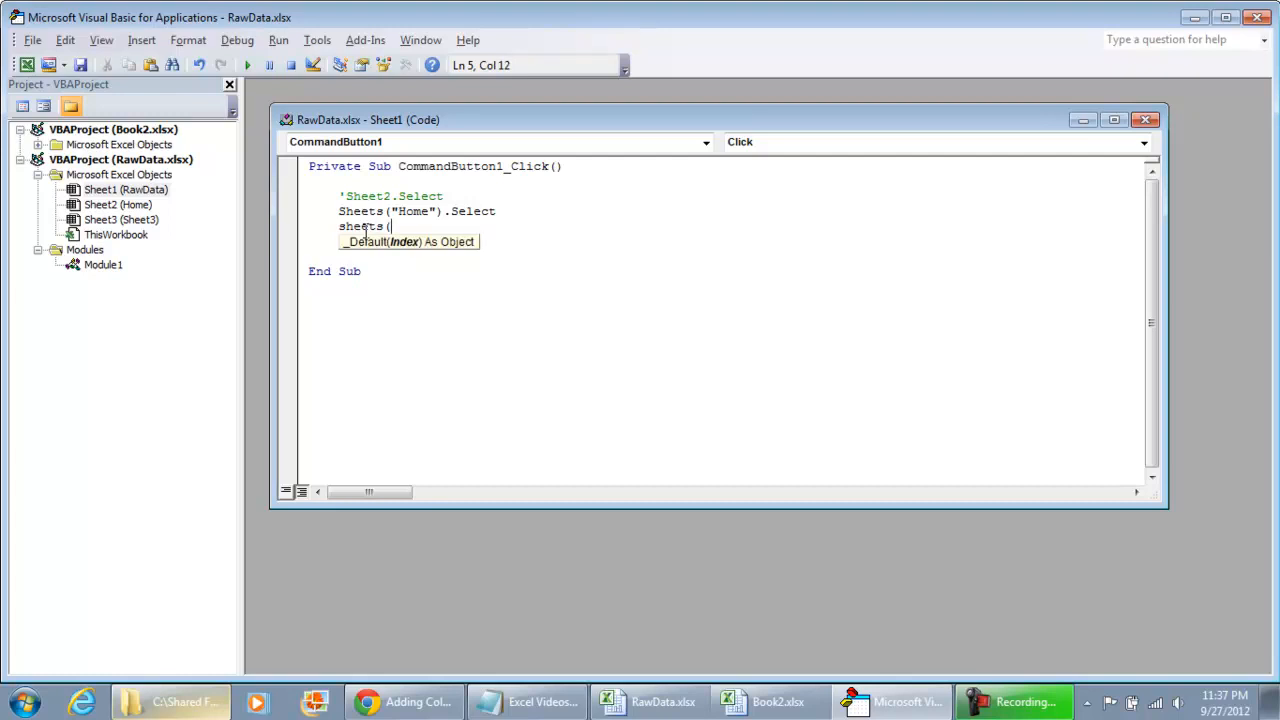
{"action": "type", "text": "2).Select"}
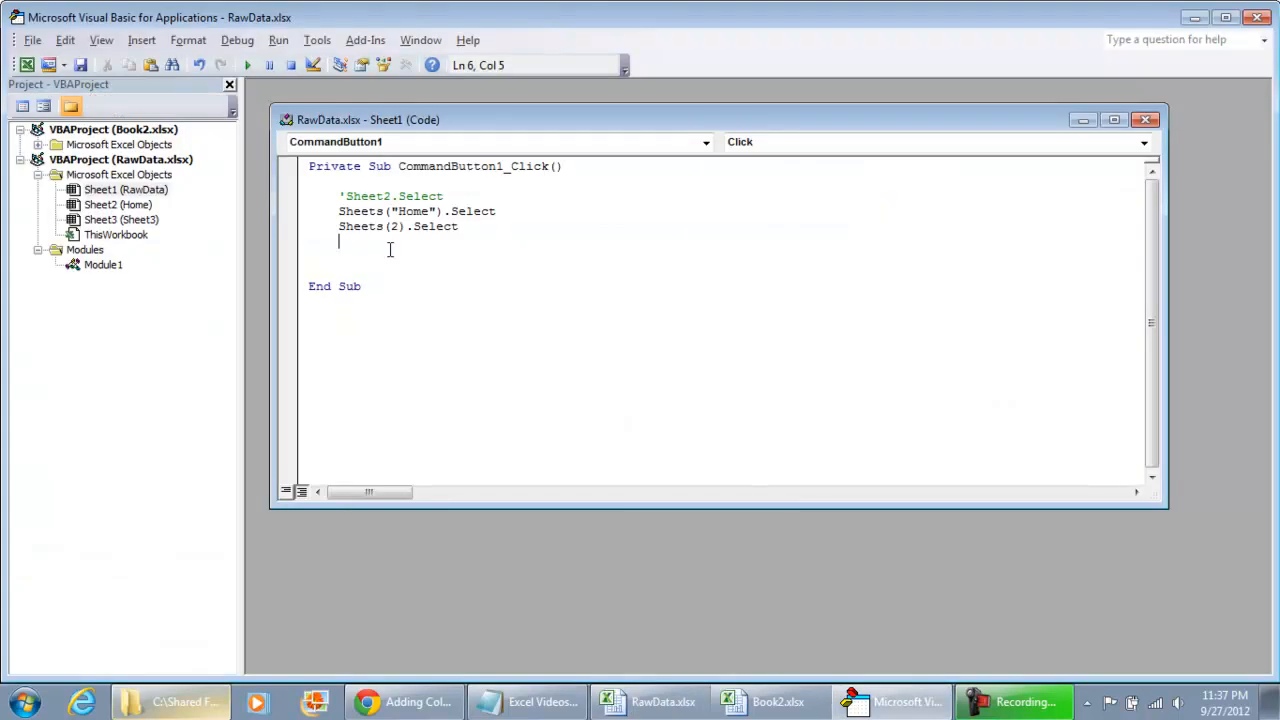
{"action": "double_click", "coordinate": [392, 226]}
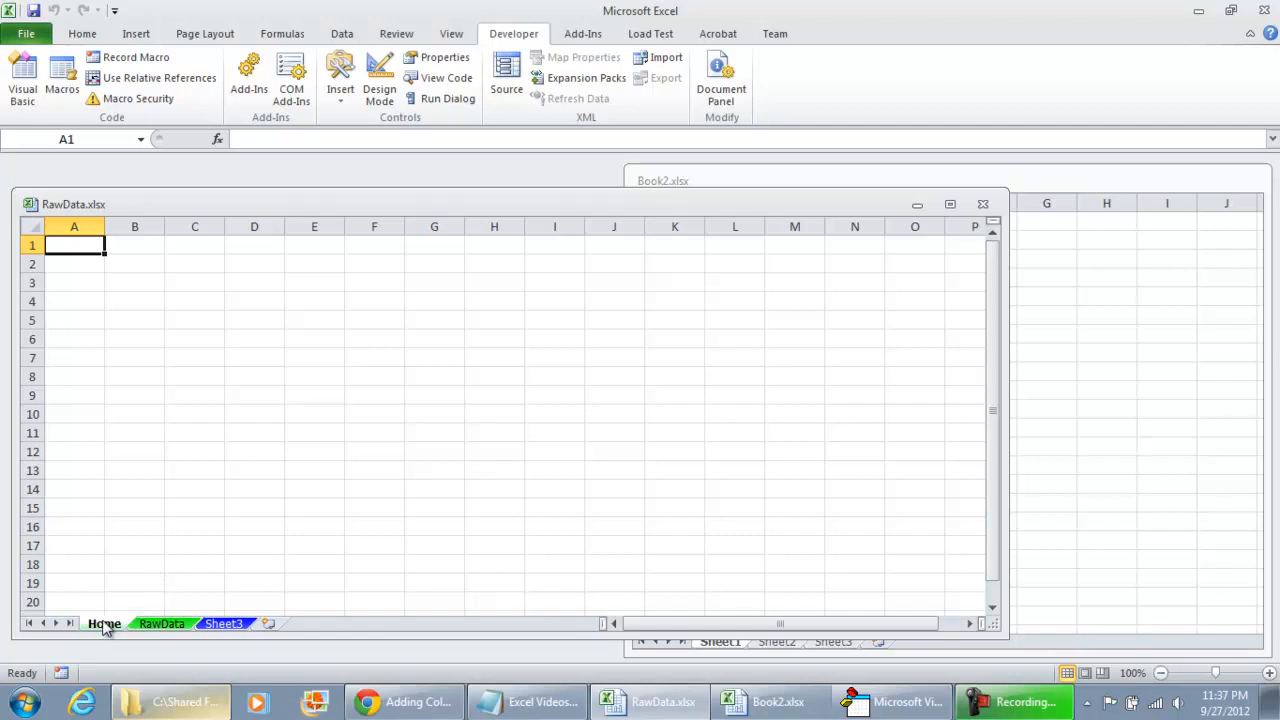
{"action": "left_click", "coordinate": [160, 624]}
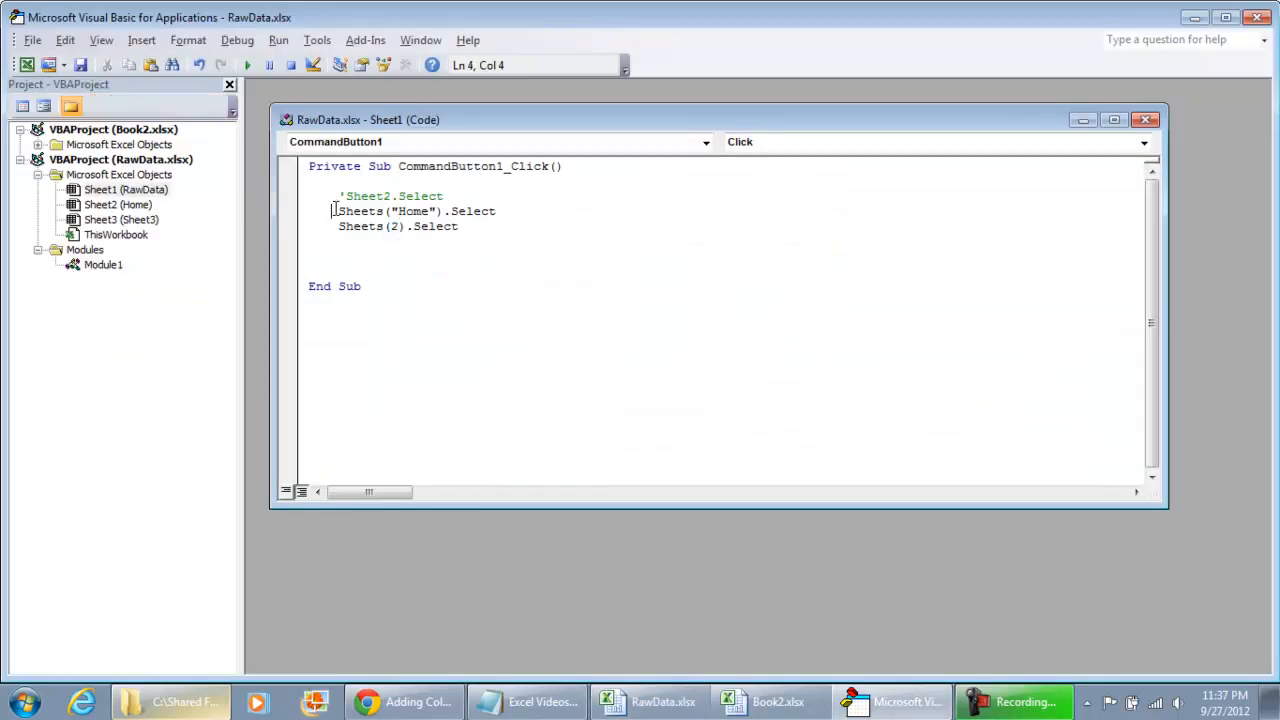
{"action": "type", "text": "'"}
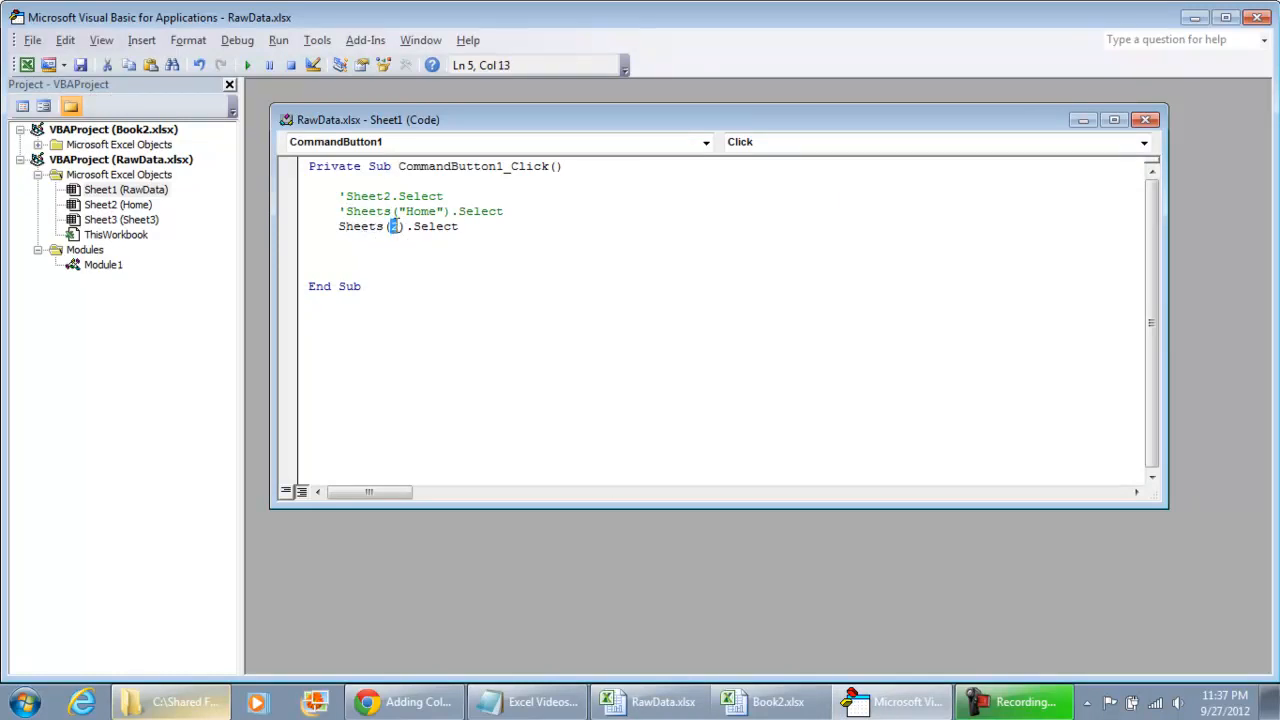
- Run the button's macro from the editor and narrow the RawData workbook window
{"action": "left_click", "coordinate": [648, 700]}
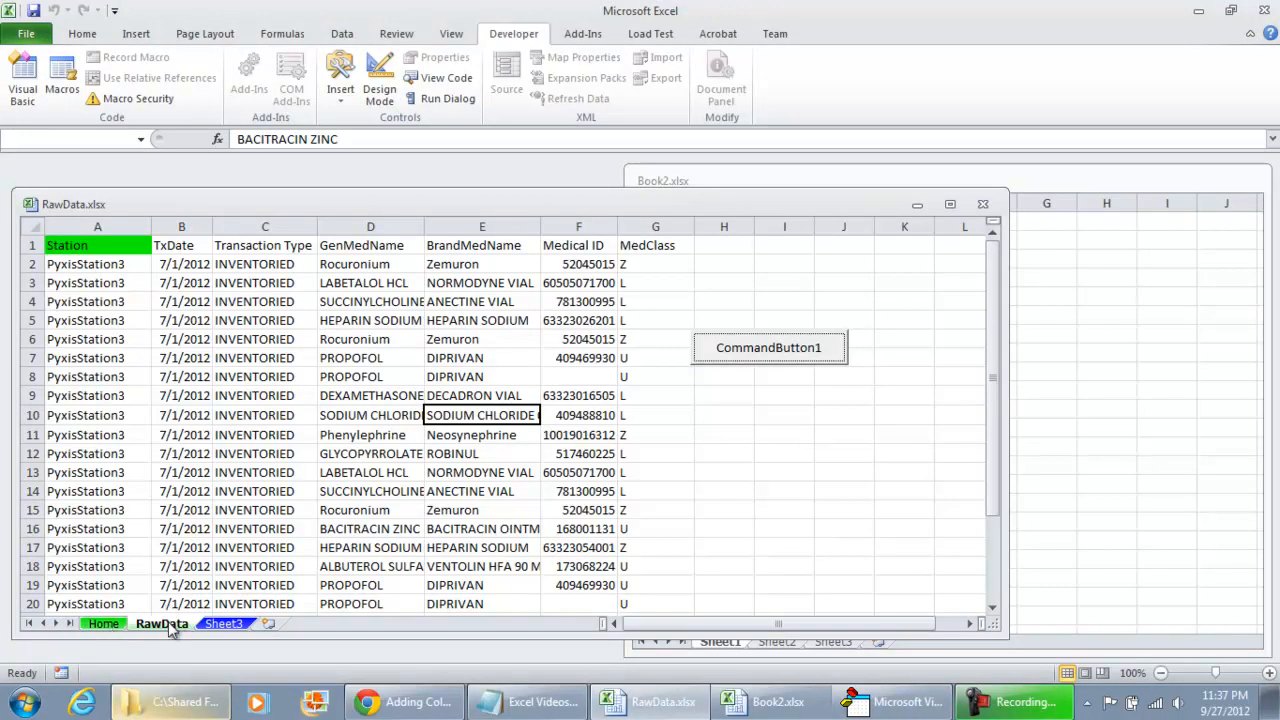
{"action": "left_click", "coordinate": [224, 624]}
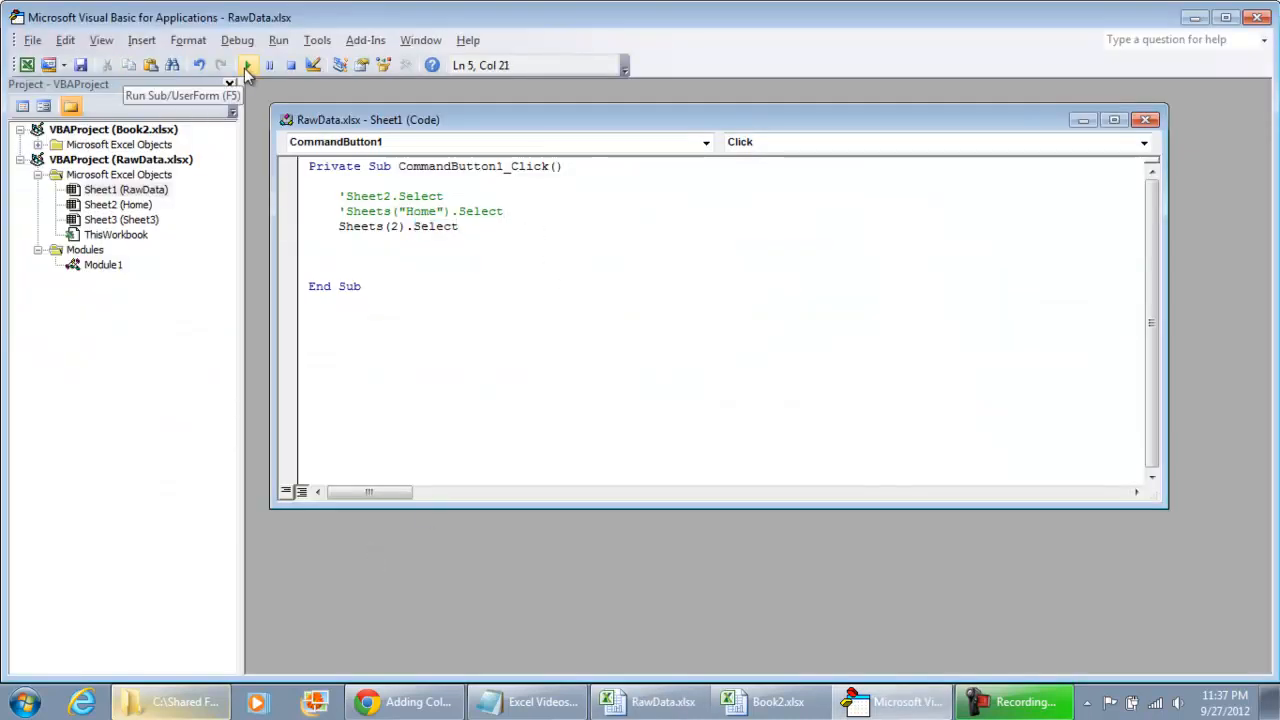
{"action": "left_click", "coordinate": [248, 64]}
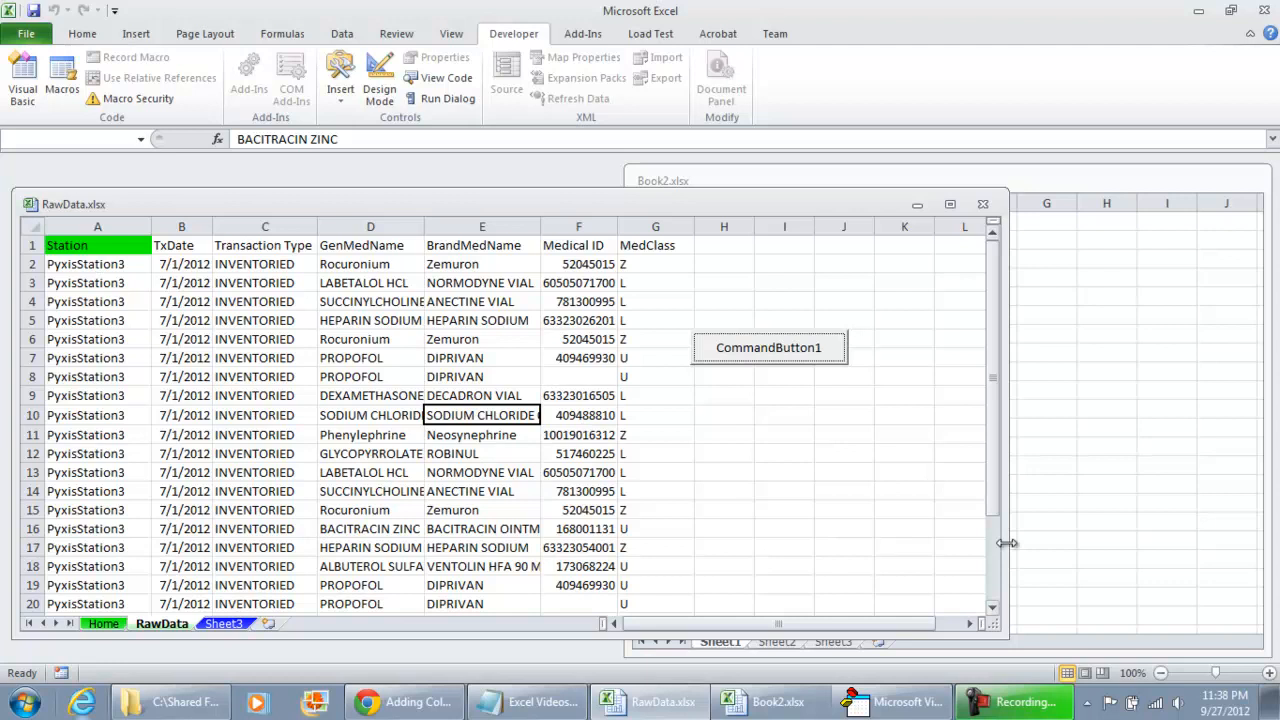
{"action": "left_click_drag", "start_coordinate": [1008, 544], "coordinate": [864, 608]}
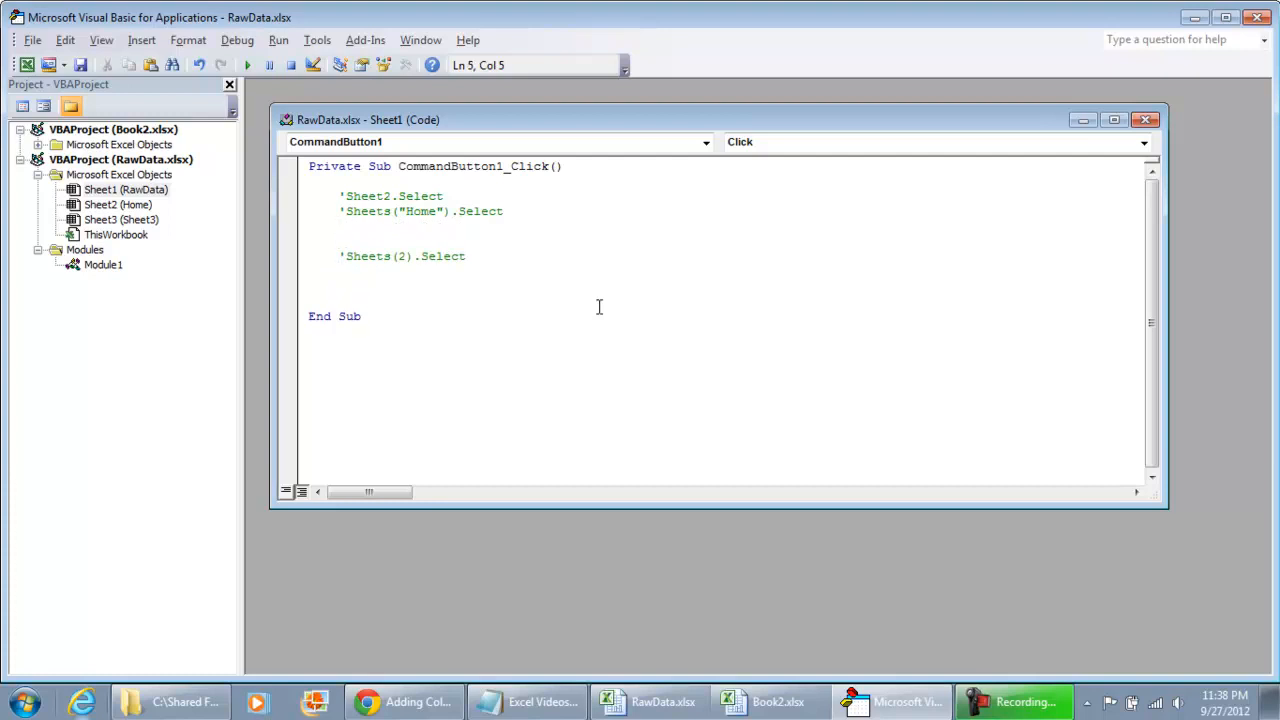
- Write MsgBox Sheets("rawdata").Range("A2").Value and return to the workbook to test it
{"action": "type", "text": "sHEET"}
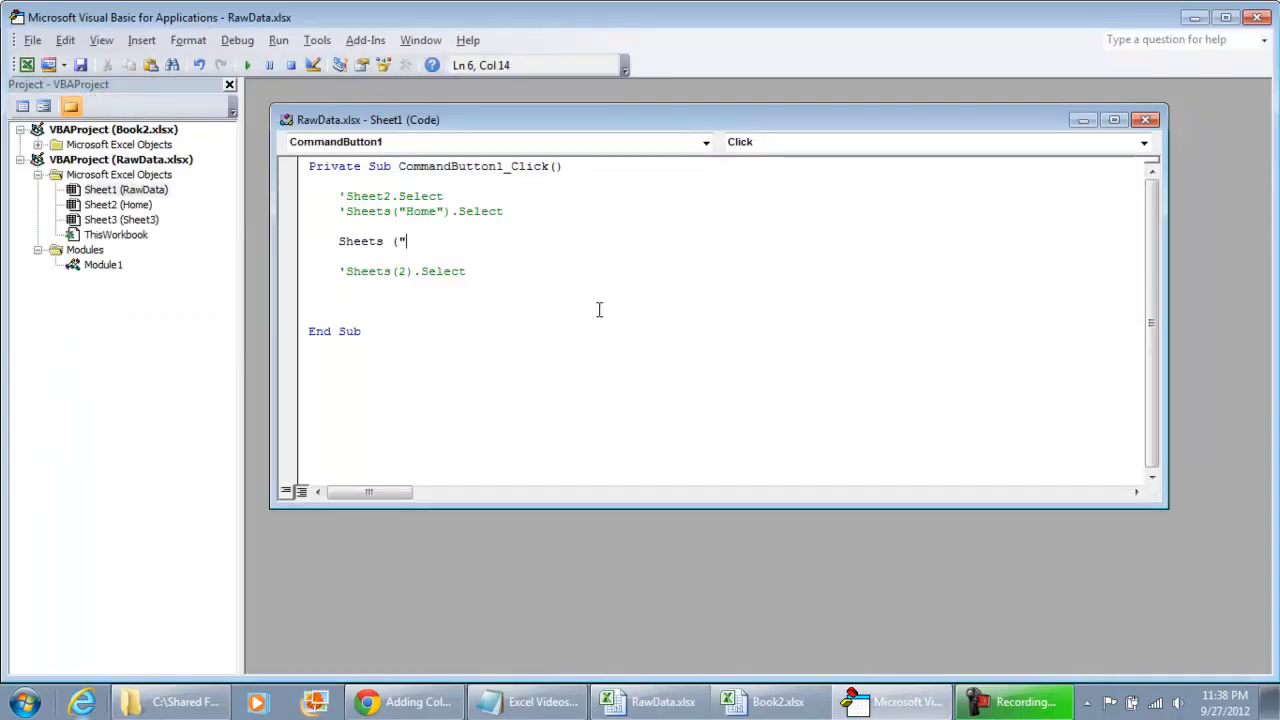
{"action": "type", "text": "rawdata\")."}
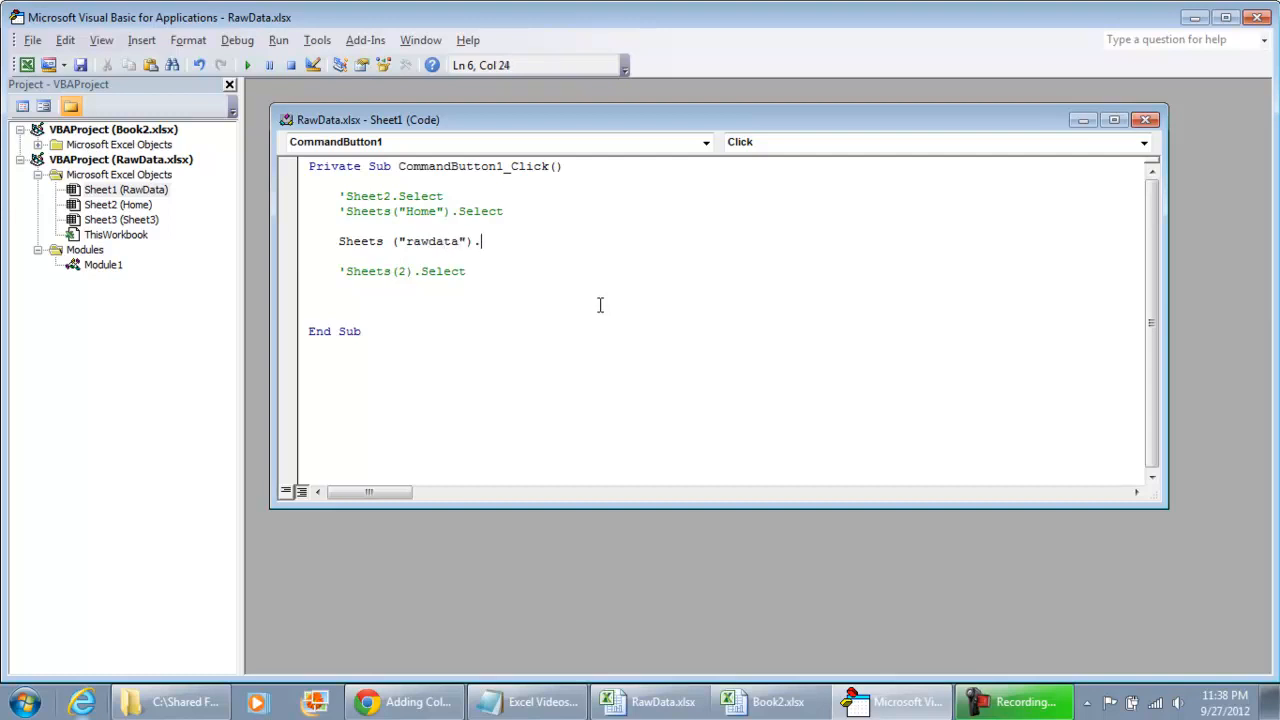
{"action": "type", "text": "range(\""}
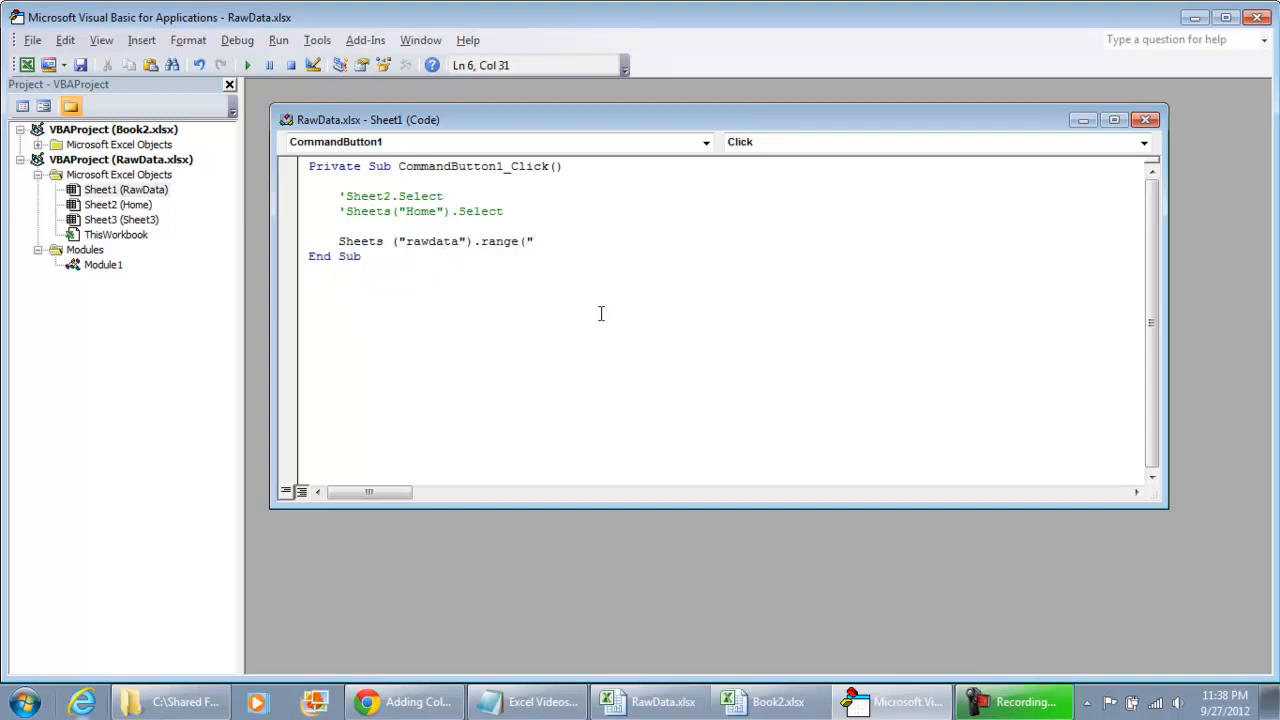
{"action": "type", "text": "A2"}
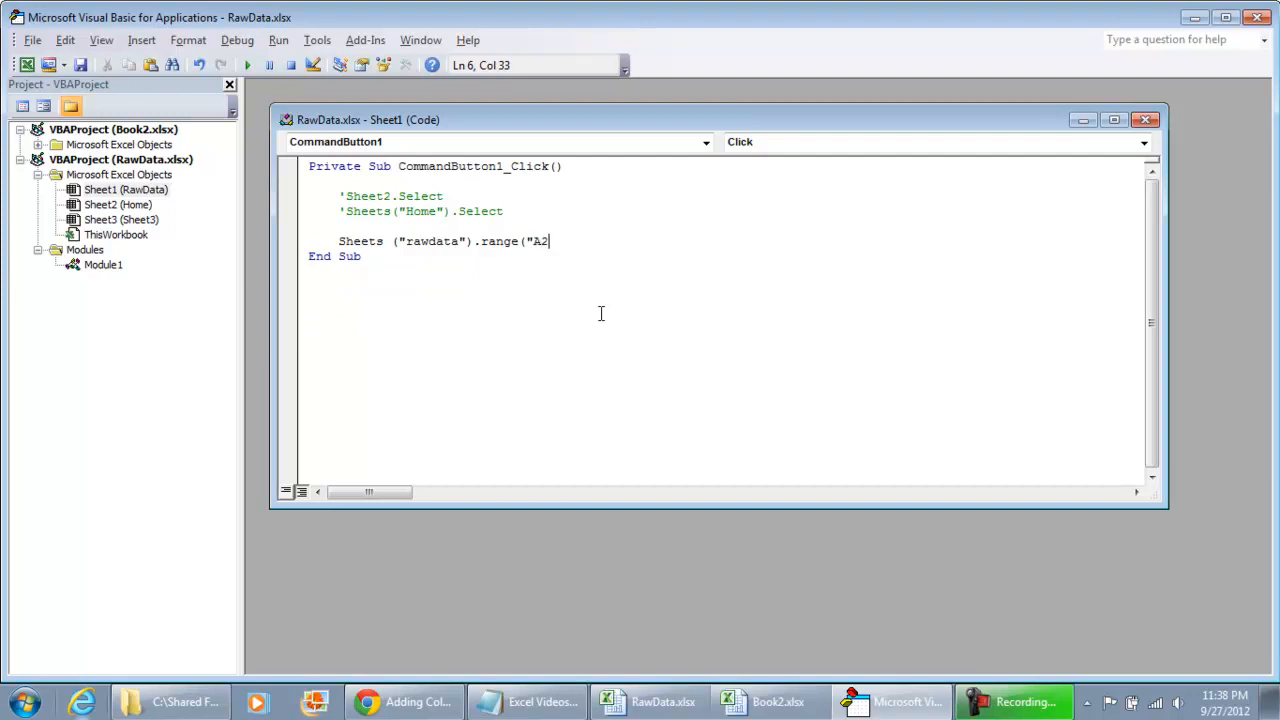
{"action": "type", "text": "\")"}
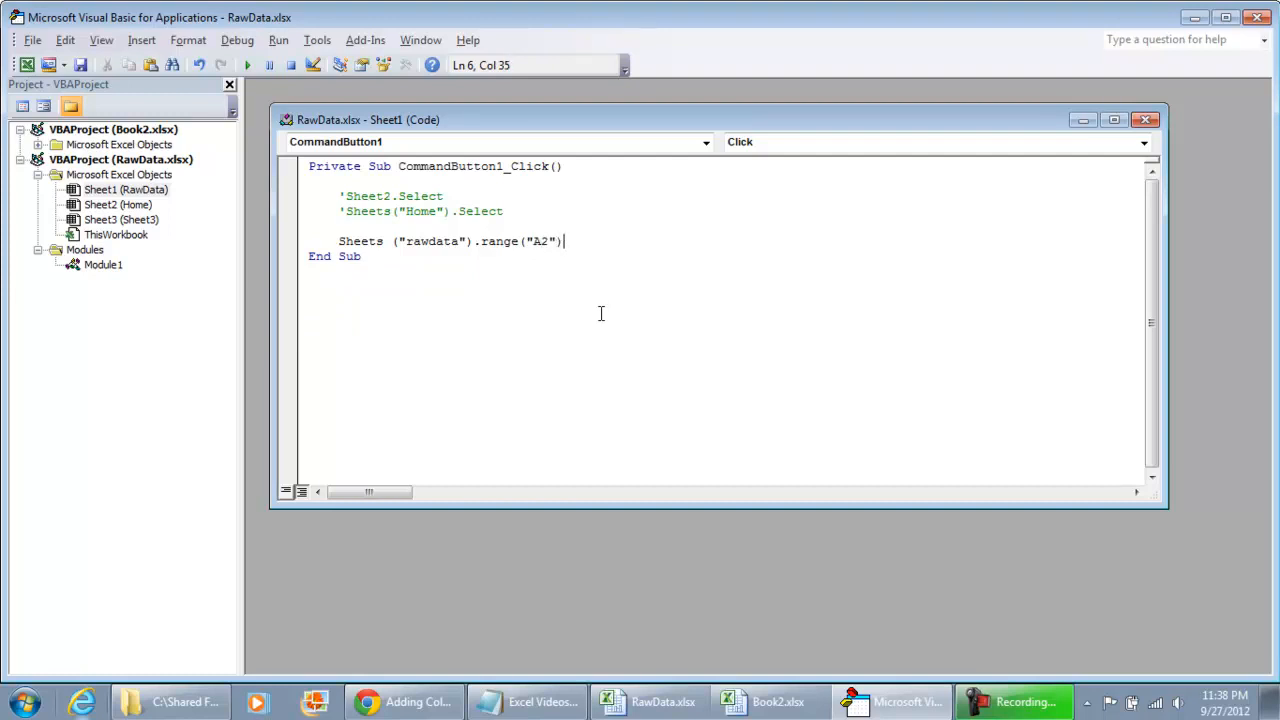
{"action": "type", "text": ".value"}
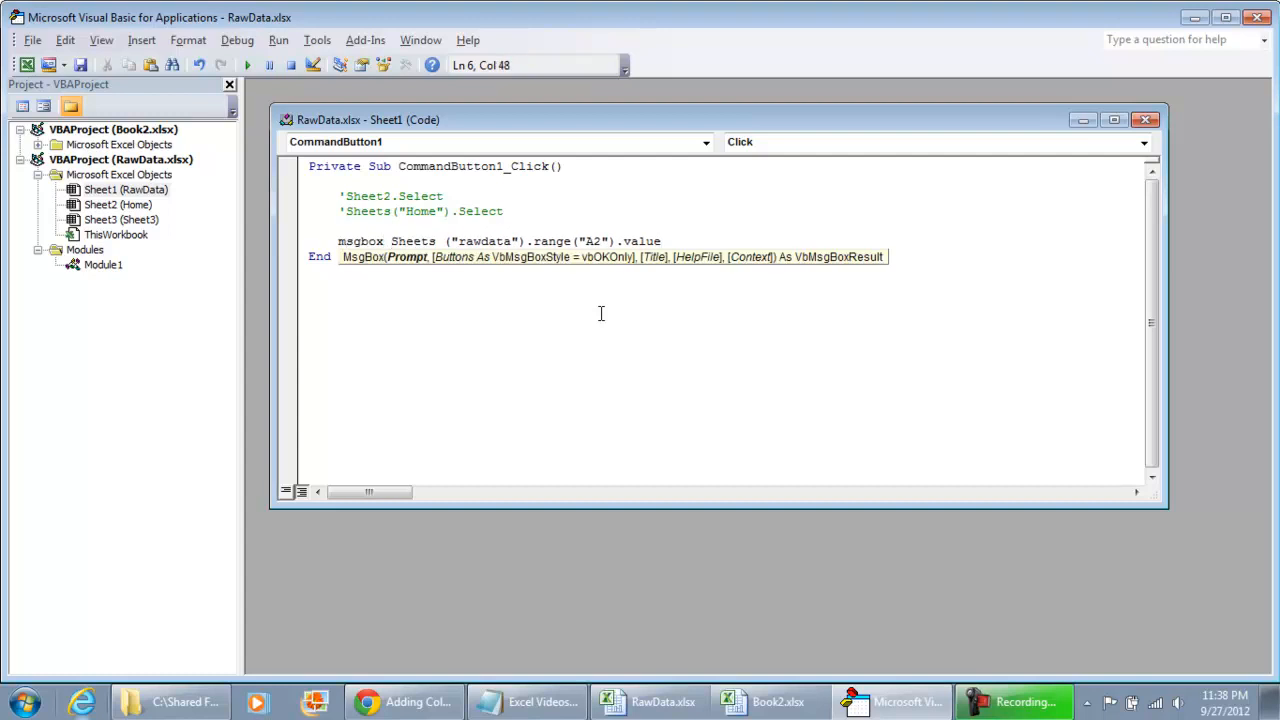
{"action": "key", "text": "enter"}
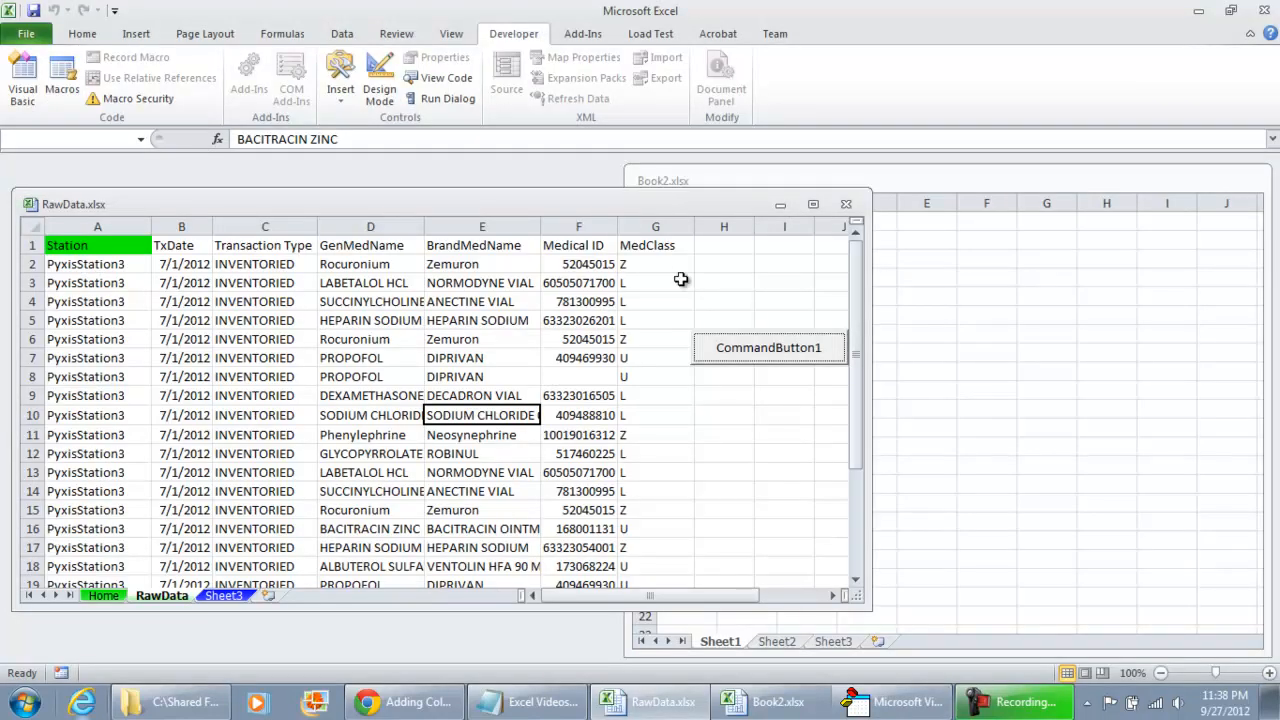
- Test the button, switch the code to cell A1, hide RawData and confirm the message shows Station
{"action": "left_click", "coordinate": [768, 348]}
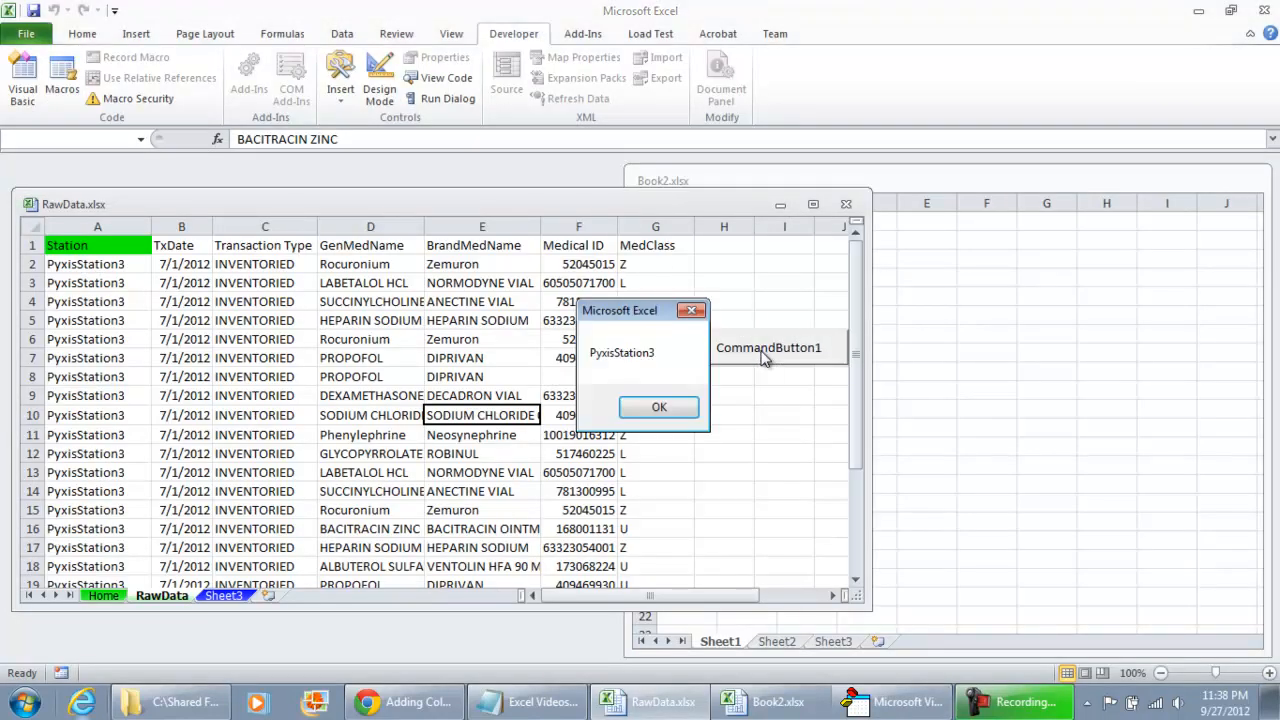
{"action": "mouse_move", "coordinate": [530, 400]}
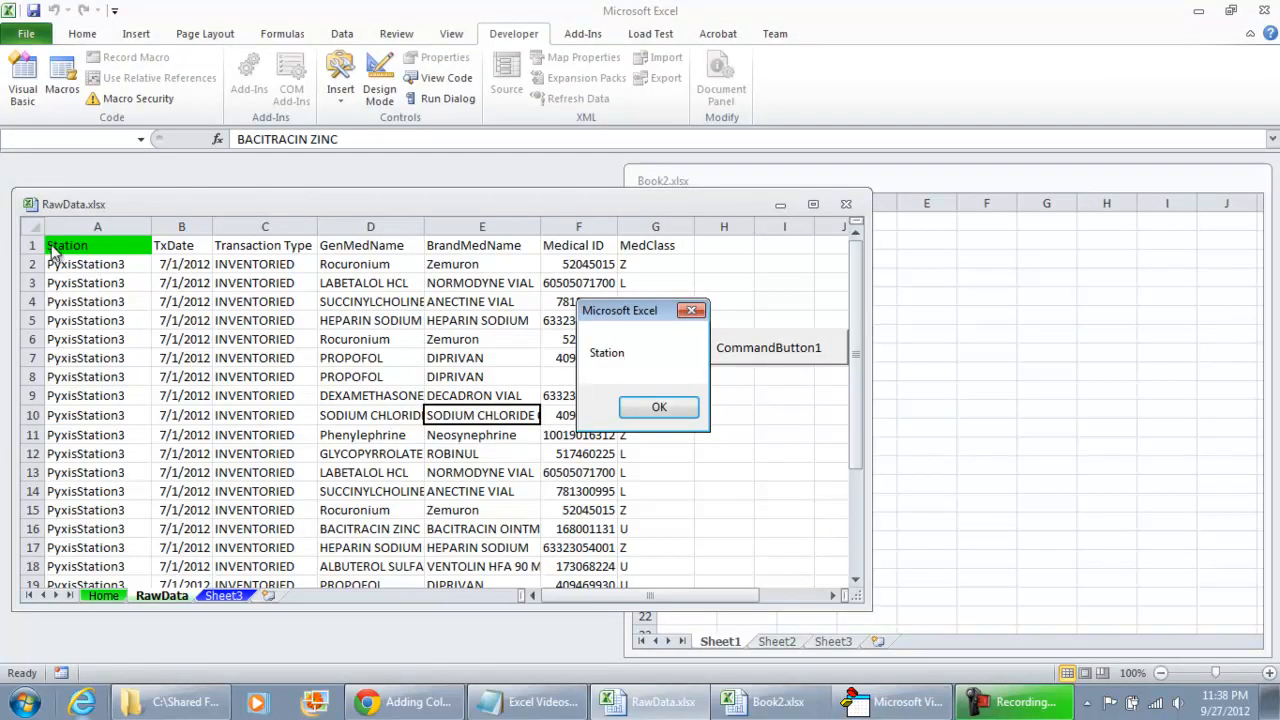
{"action": "left_click", "coordinate": [658, 408]}
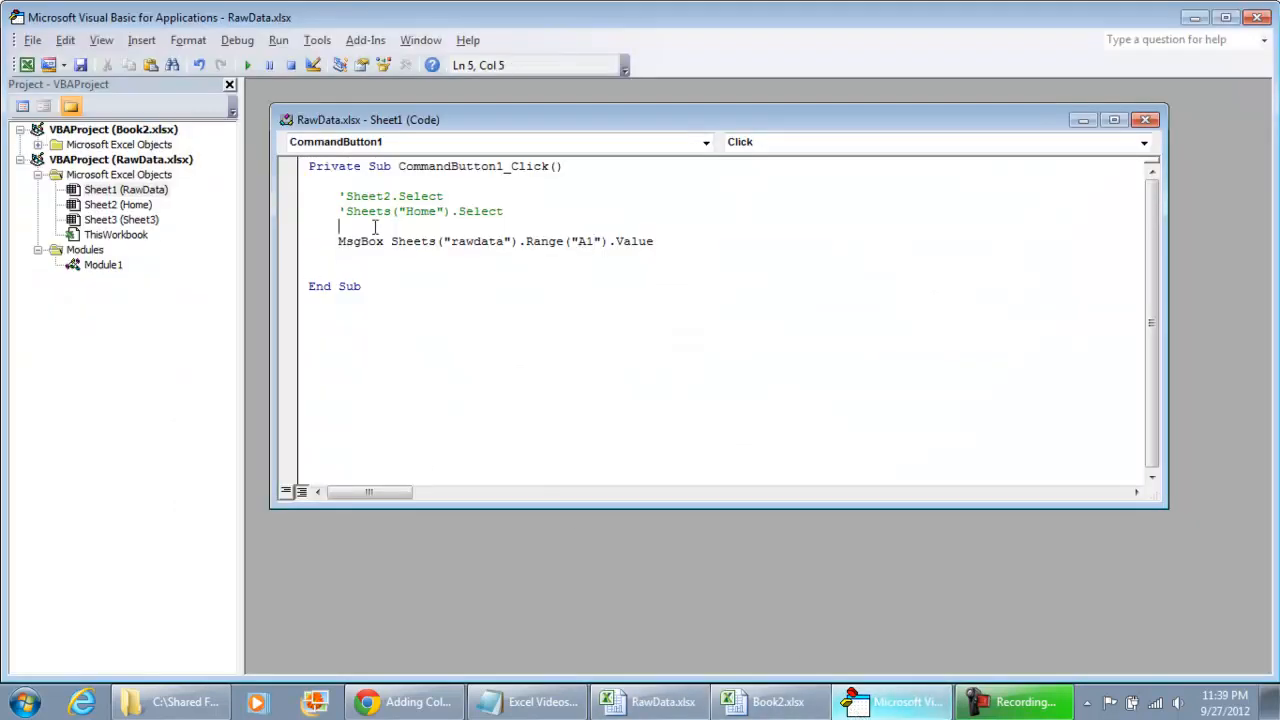
{"action": "left_click", "coordinate": [248, 64]}
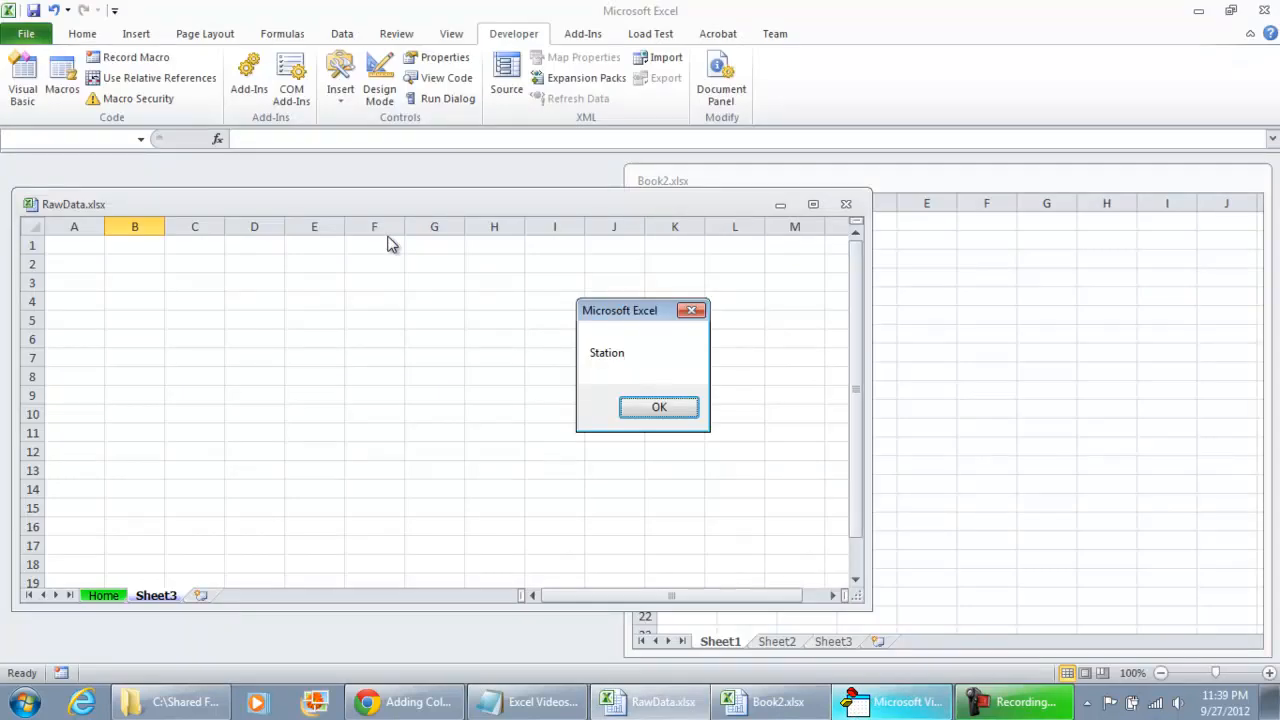
{"action": "mouse_move", "coordinate": [614, 390]}
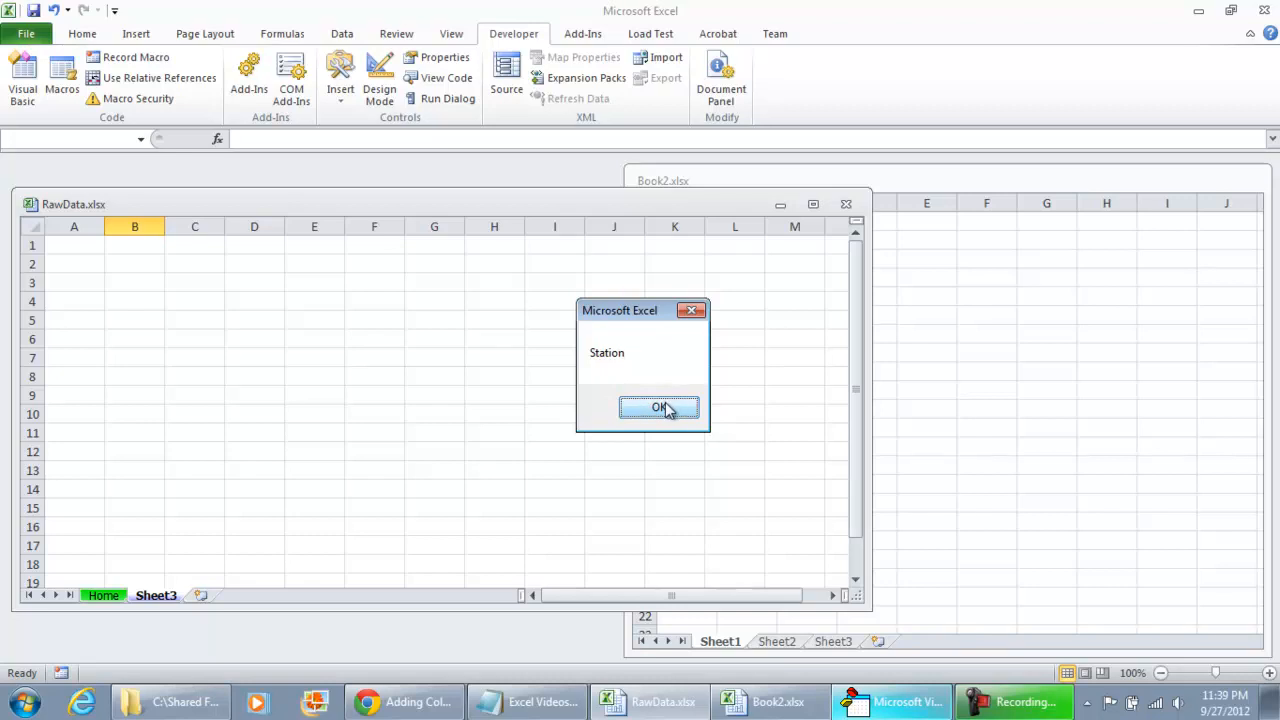
{"action": "left_click", "coordinate": [658, 408]}
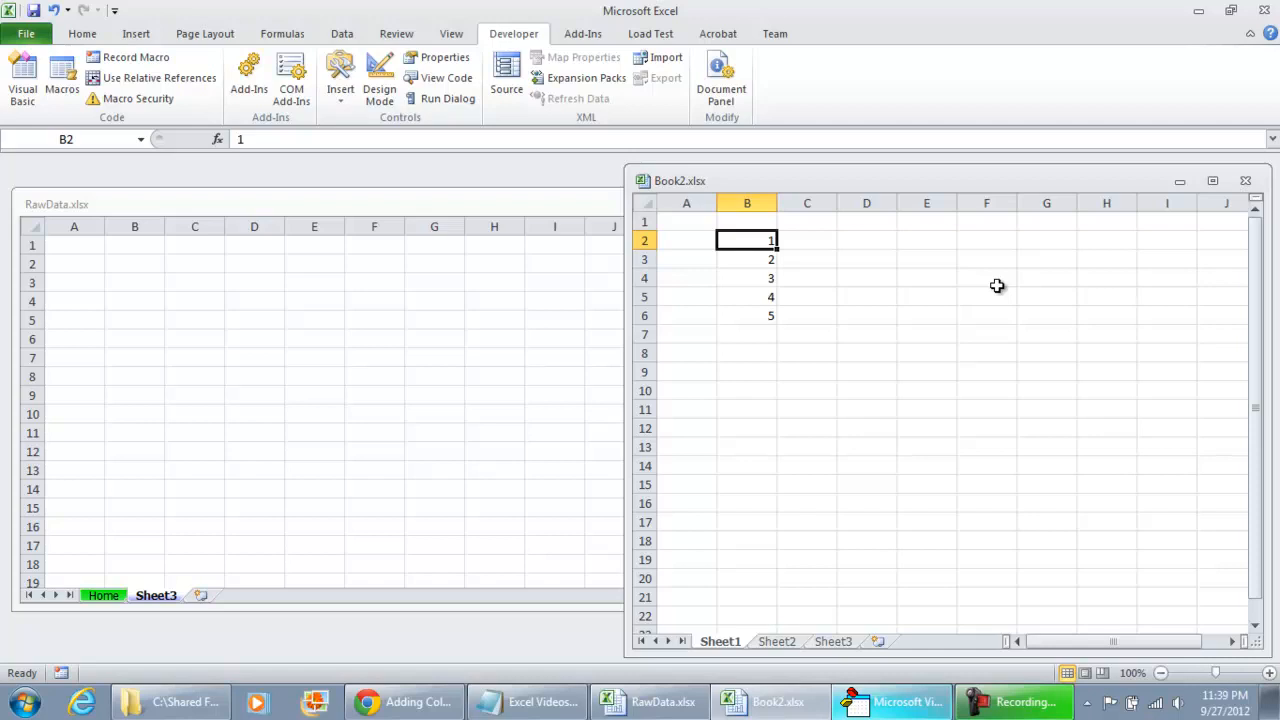
{"action": "mouse_move", "coordinate": [612, 206]}
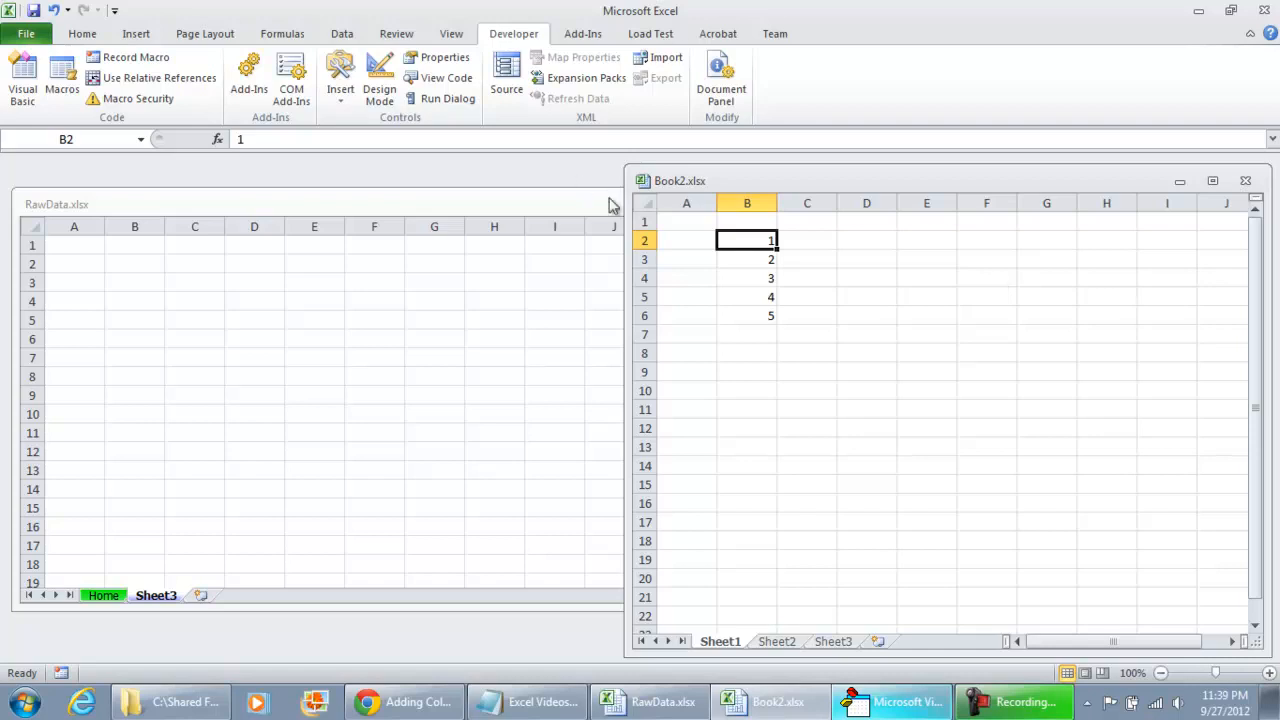
{"action": "mouse_move", "coordinate": [796, 260]}
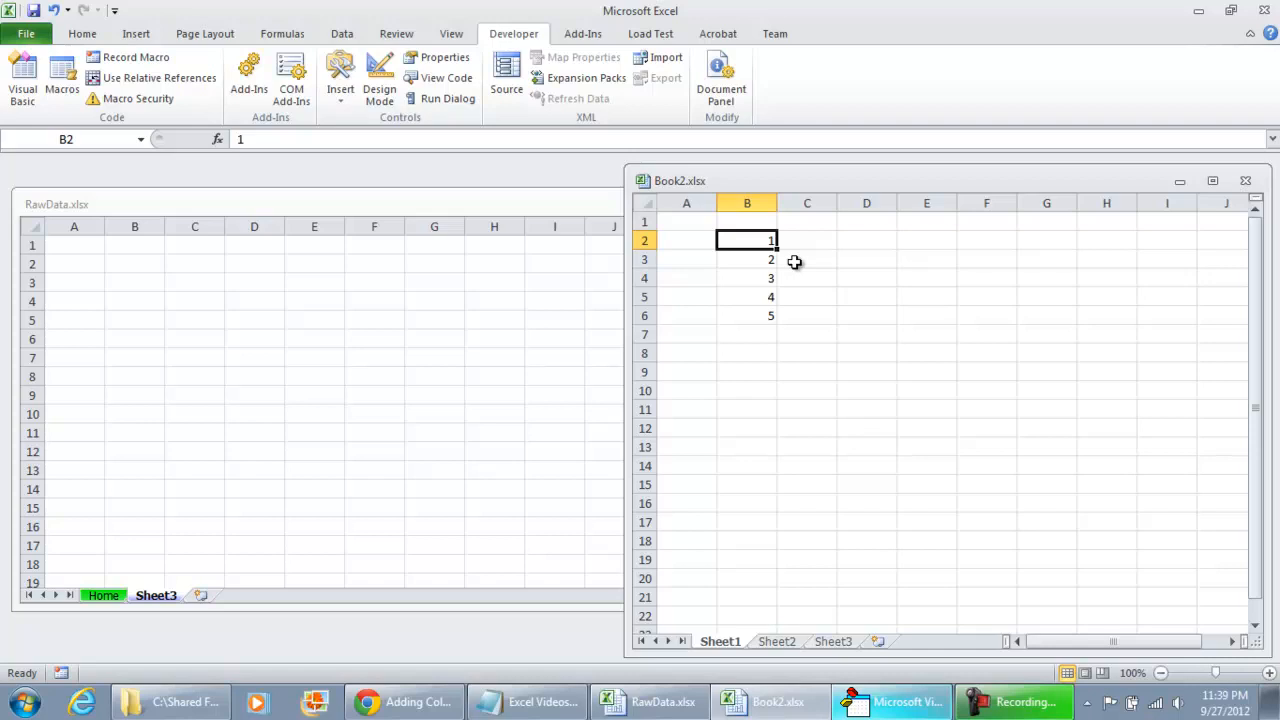
{"action": "mouse_move", "coordinate": [460, 252]}
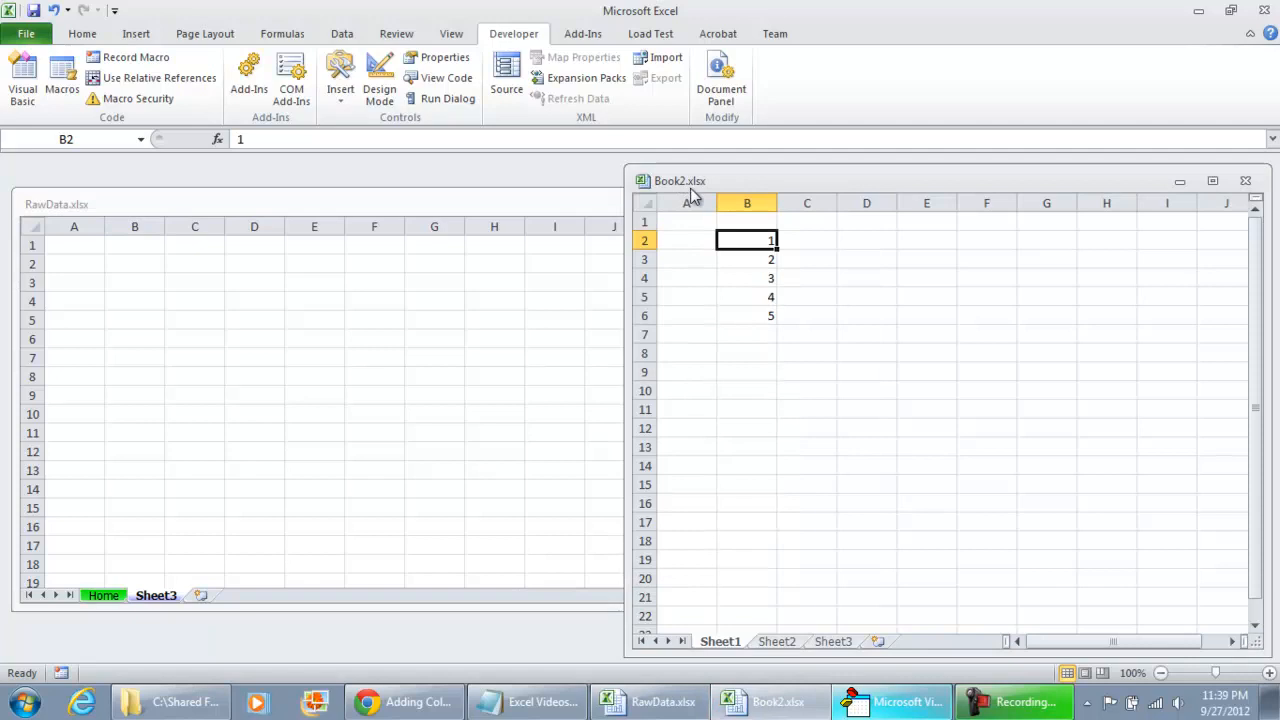
{"action": "mouse_move", "coordinate": [768, 272]}
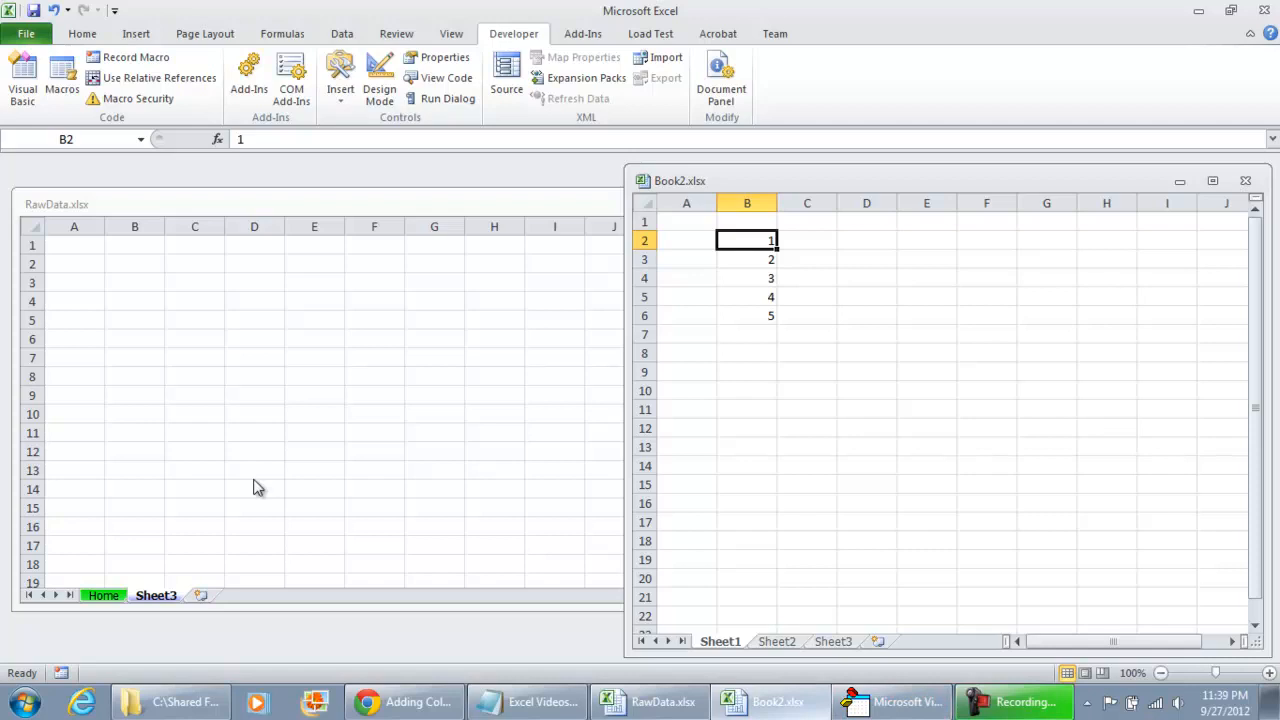
- Return to the macro code after reviewing Book2's values 1 to 5 in column B
{"action": "left_click", "coordinate": [896, 700]}
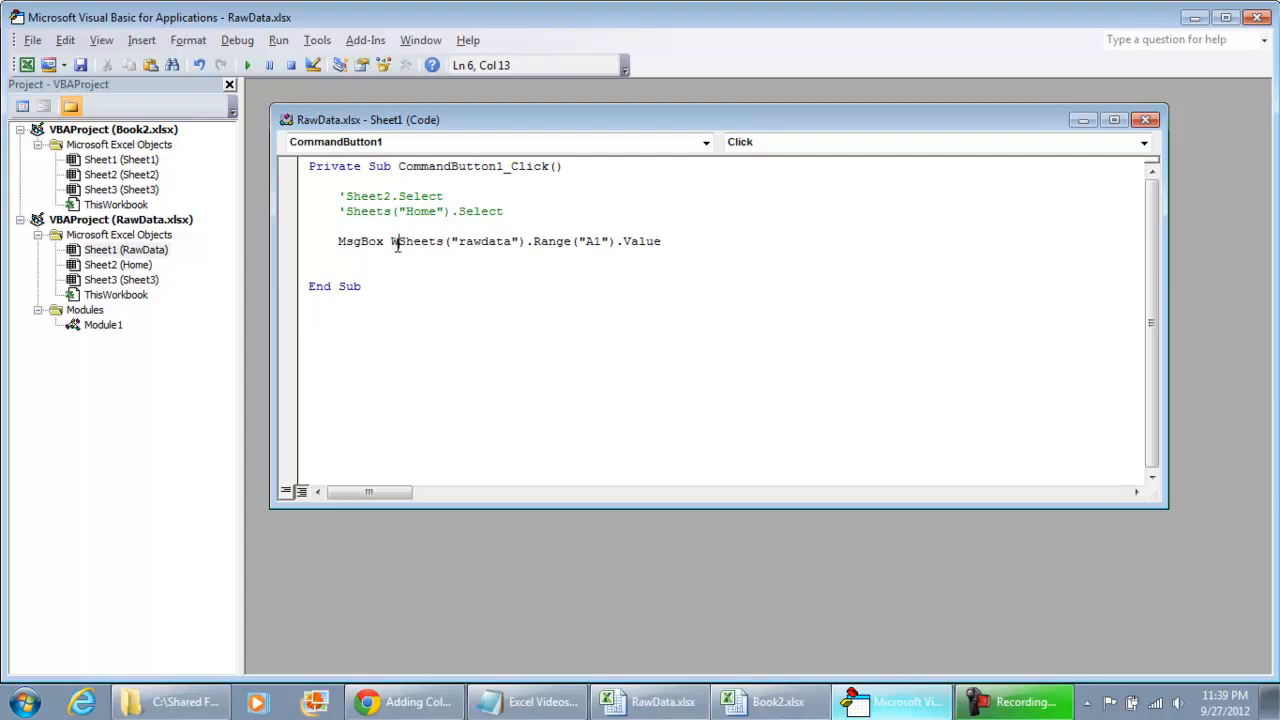
- Change the line to Workbooks("Book2.xlsx").Sheets("Sheet1").Range("B2").Value and confirm it shows 1
{"action": "type", "text": "Workbooks("}
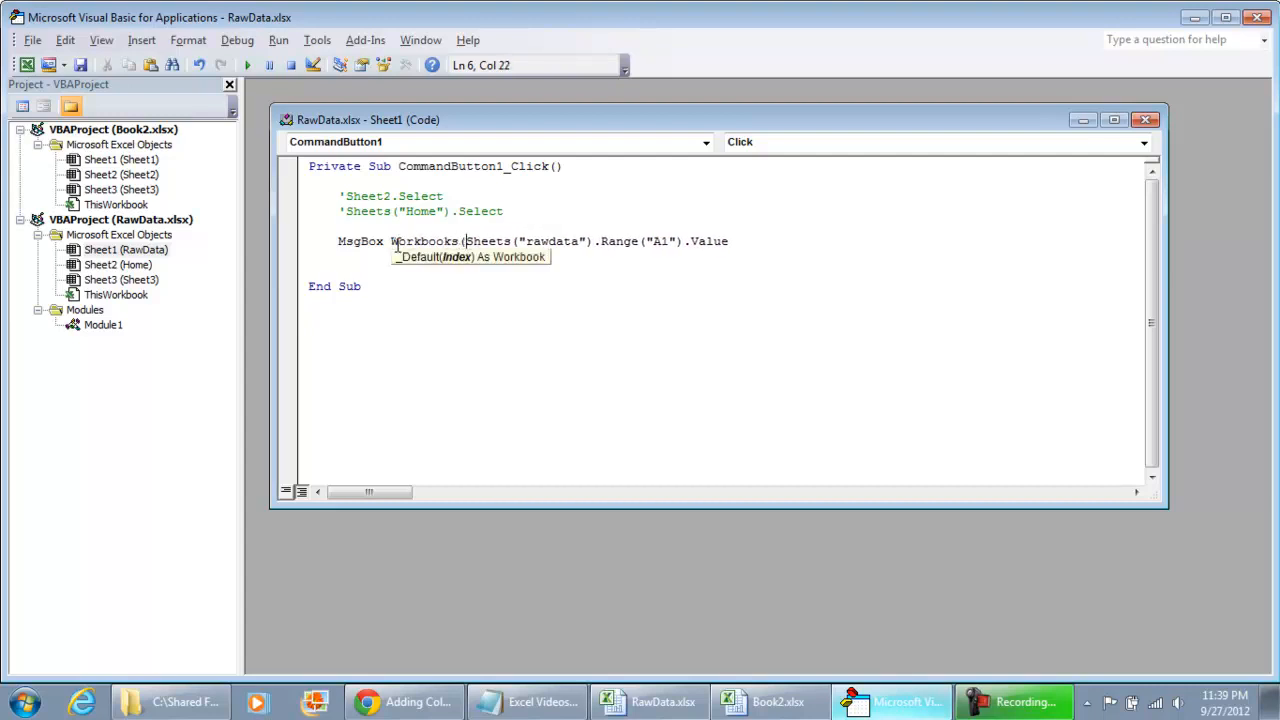
{"action": "type", "text": "Book2.xlsx\")."}
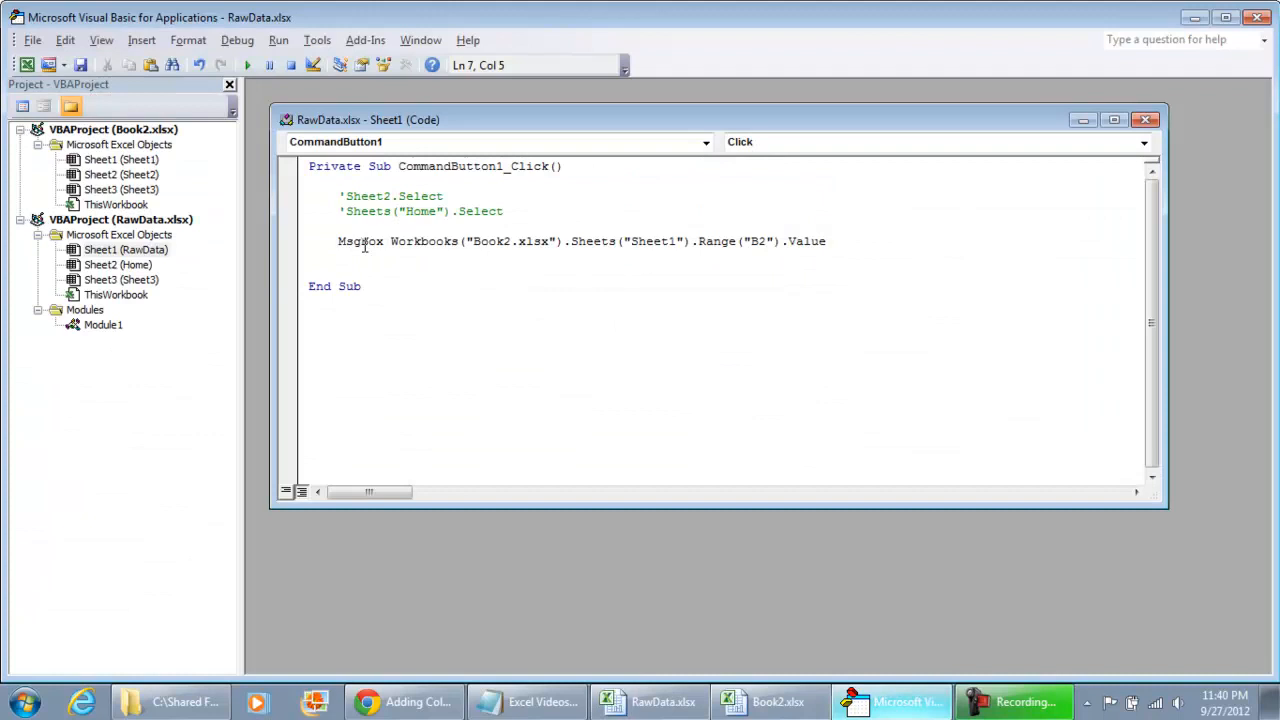
{"action": "key", "text": "F5"}
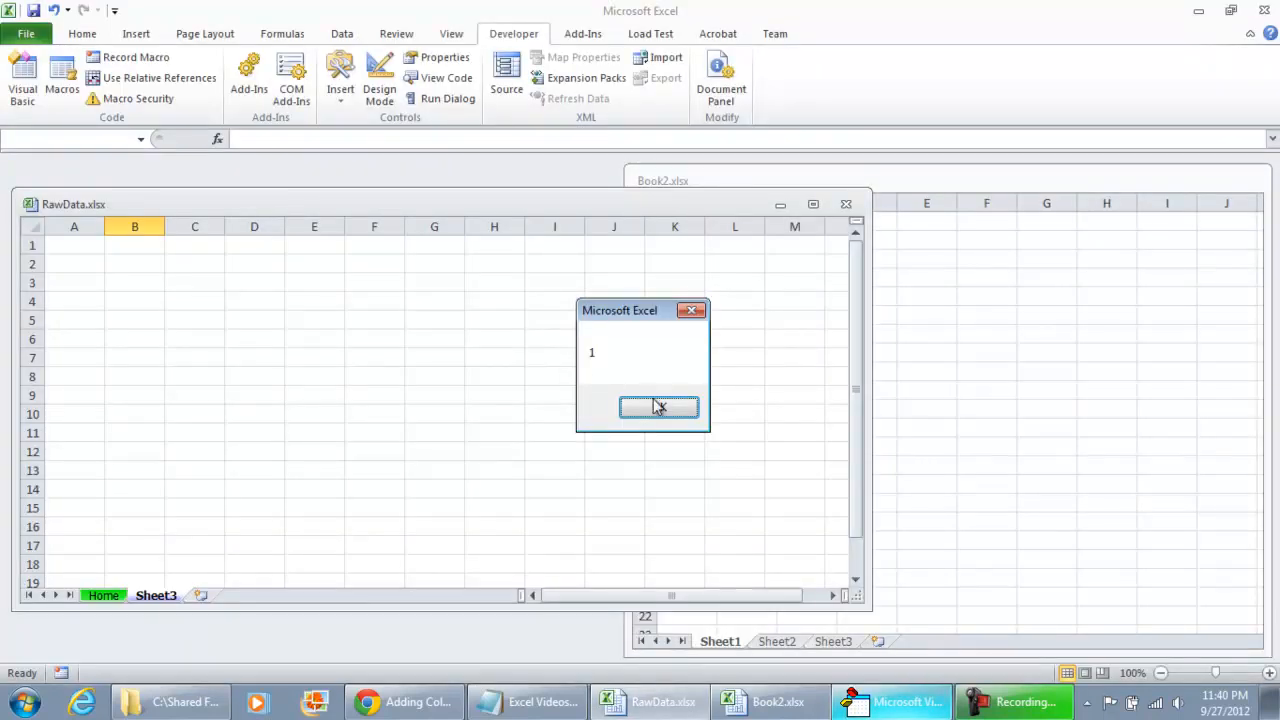
{"action": "left_click", "coordinate": [658, 408]}
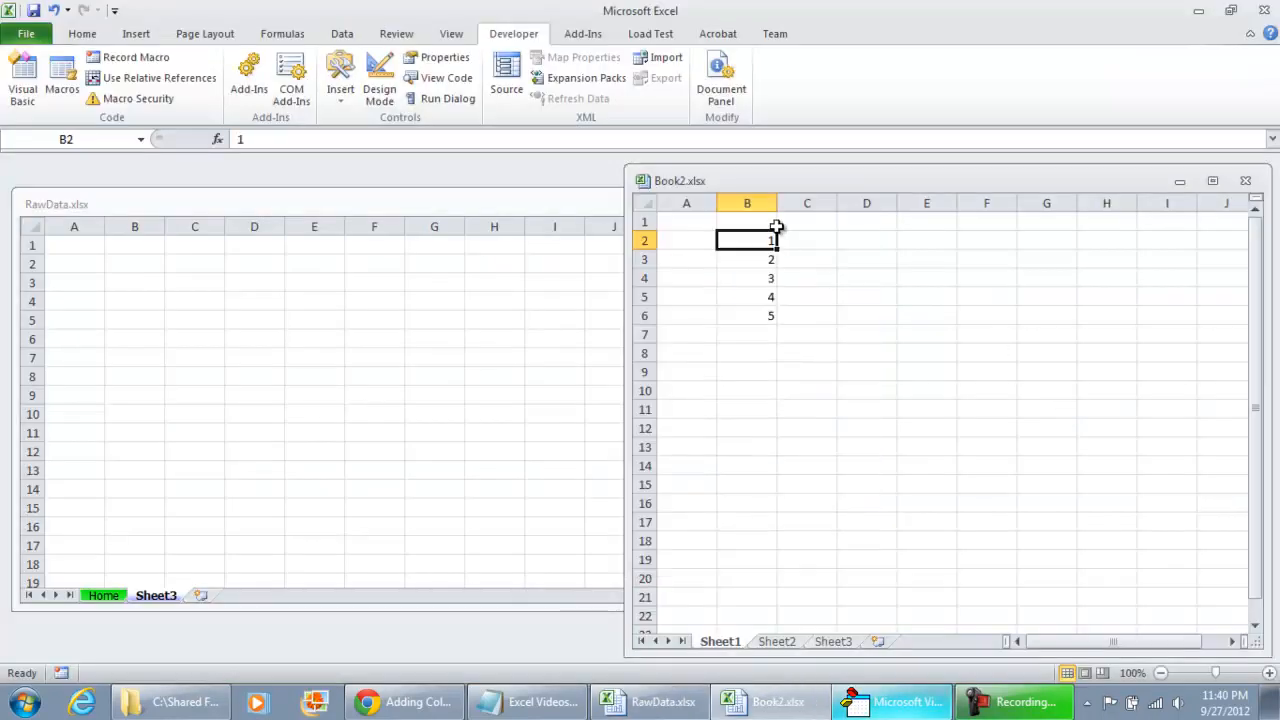
{"action": "mouse_move", "coordinate": [518, 288]}
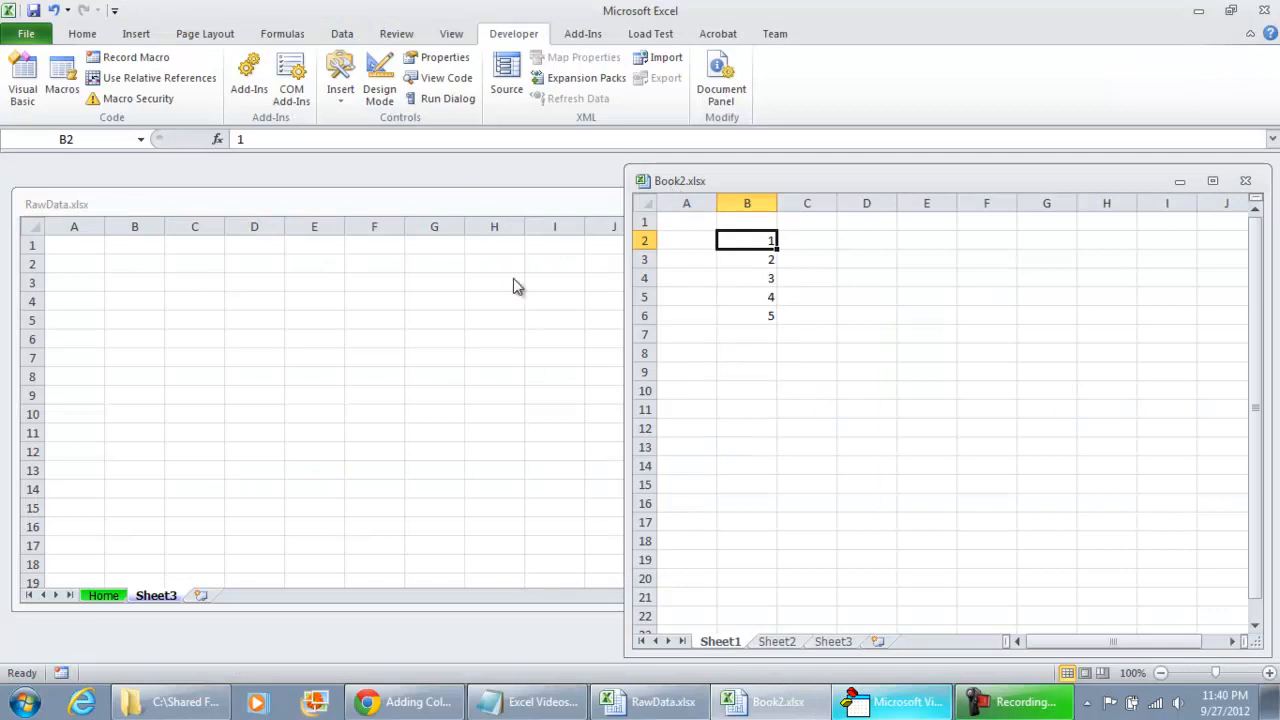